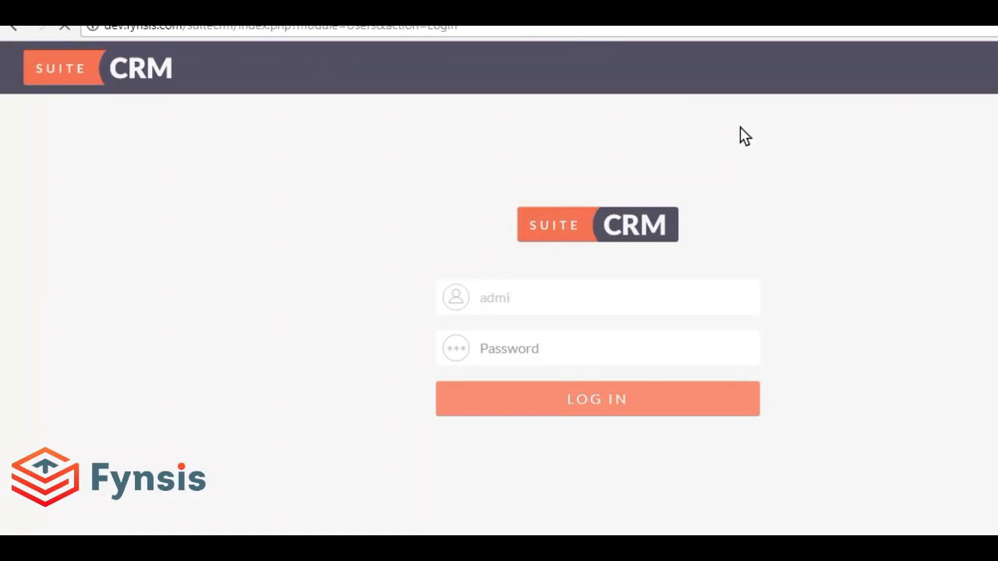
{"action": "mouse_move", "coordinate": [682, 313]}
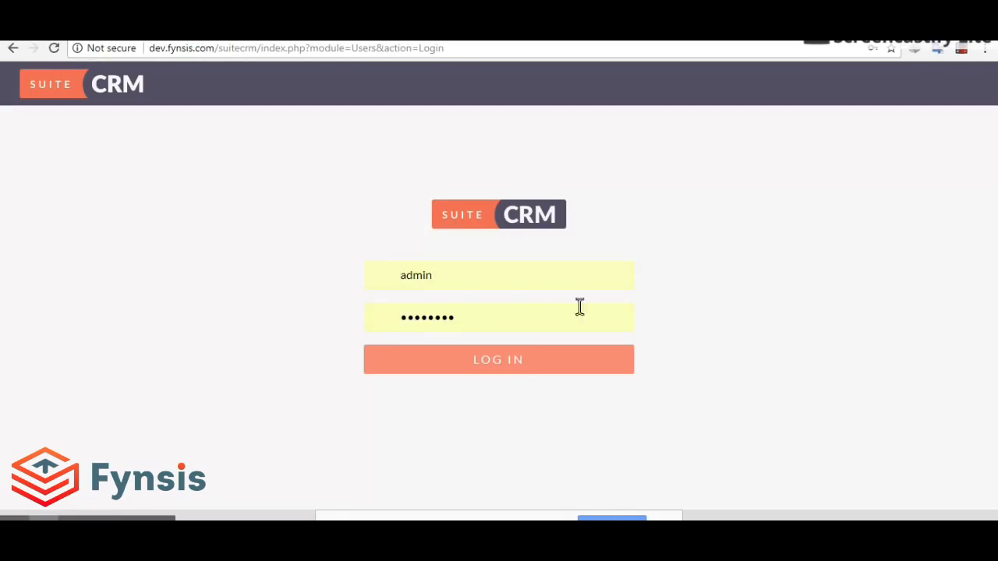
Sign in as admin and reach Module Loader under Administration's Developer Tools
{"action": "left_click", "coordinate": [498, 359]}
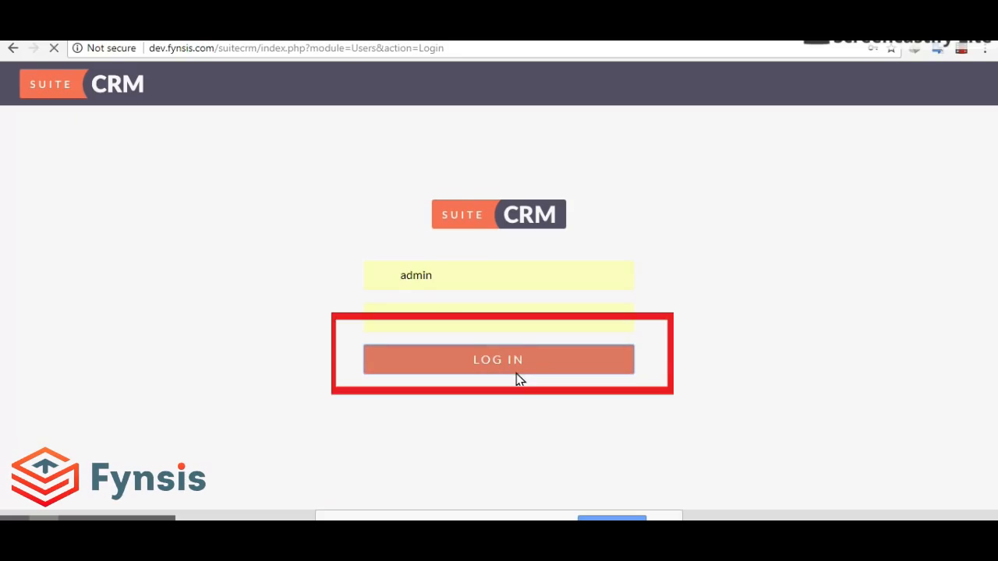
{"action": "left_click", "coordinate": [499, 359]}
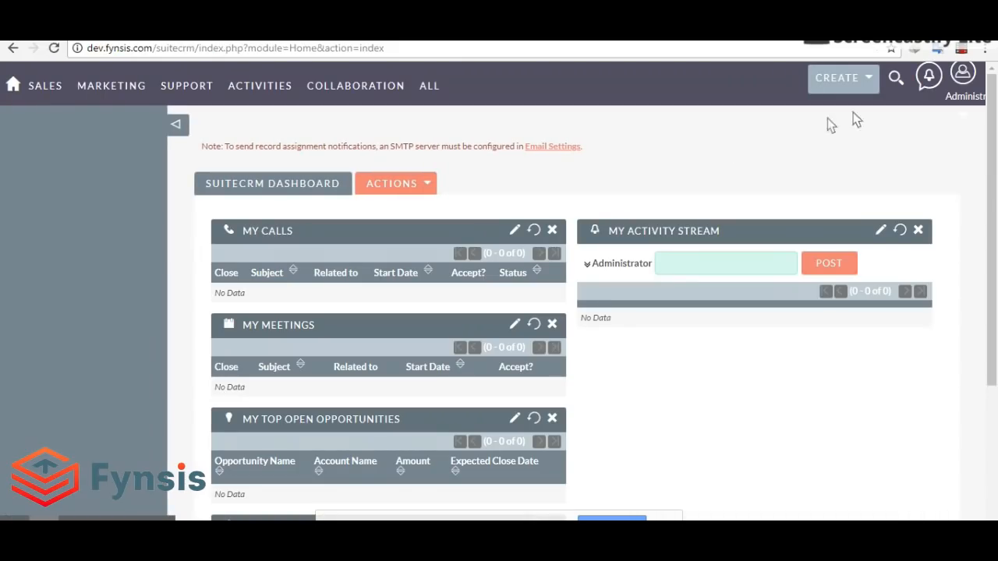
{"action": "left_click", "coordinate": [962, 75]}
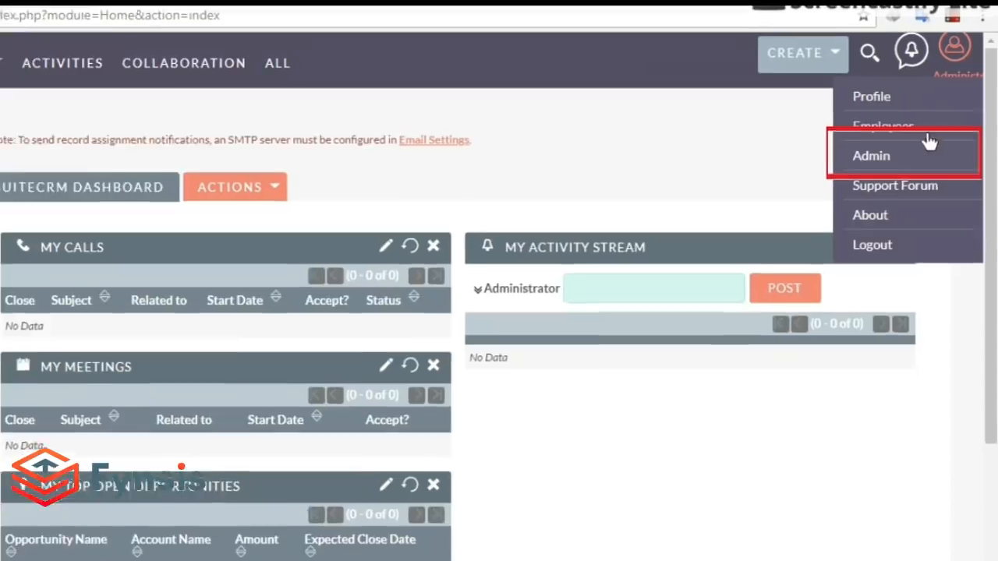
{"action": "left_click", "coordinate": [870, 156]}
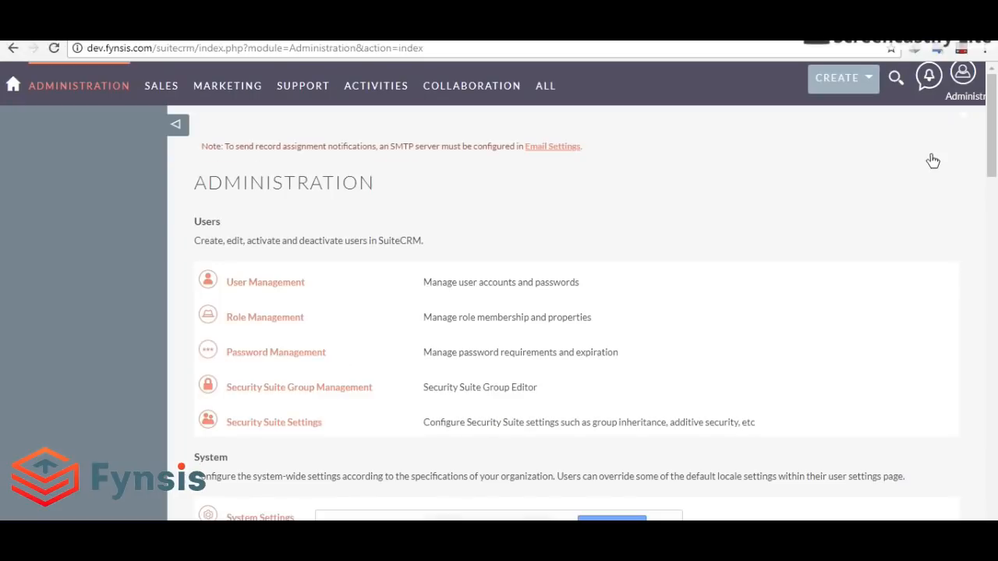
{"action": "scroll", "scroll_direction": "down", "scroll_amount": 3}
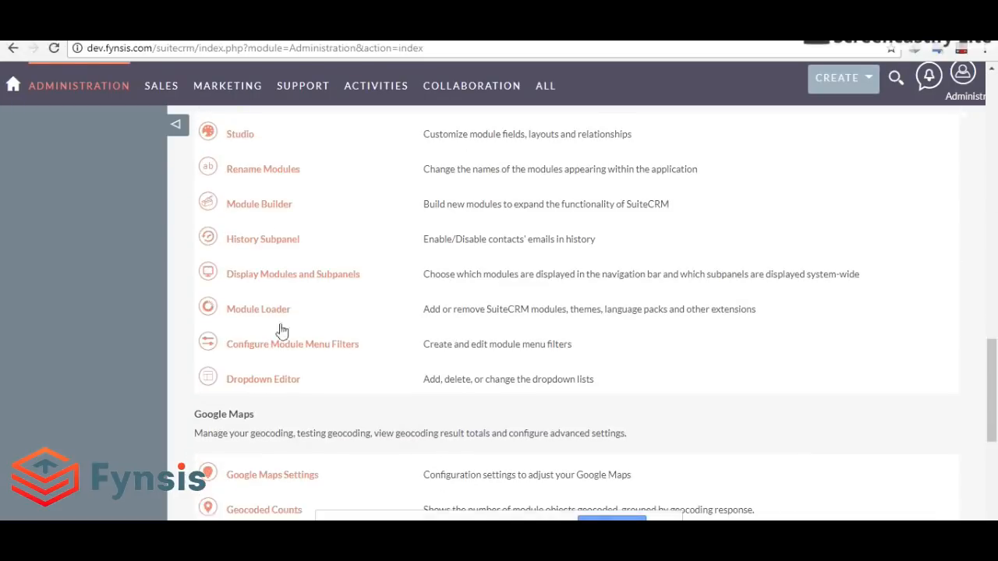
{"action": "left_click", "coordinate": [259, 309]}
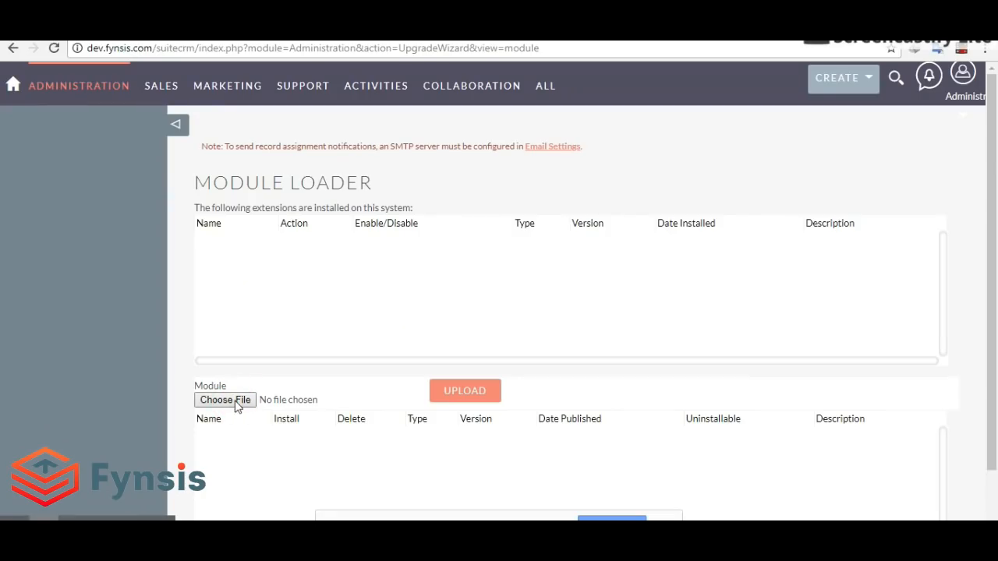
Upload crm.zip and start installing LiveHelperChat 2.1.1, reaching Ready To Install
{"action": "left_click", "coordinate": [225, 399]}
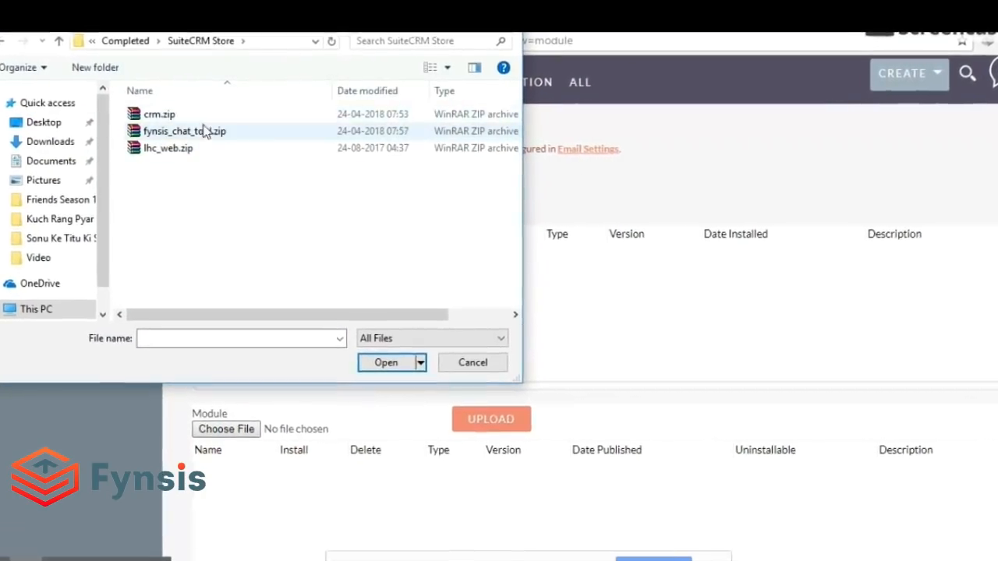
{"action": "left_click", "coordinate": [159, 114]}
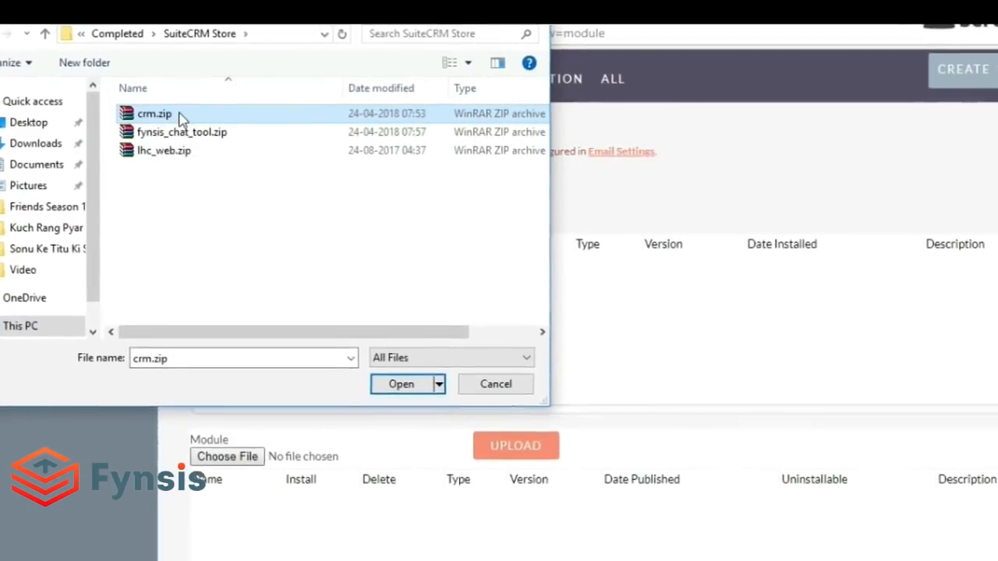
{"action": "left_click", "coordinate": [401, 384]}
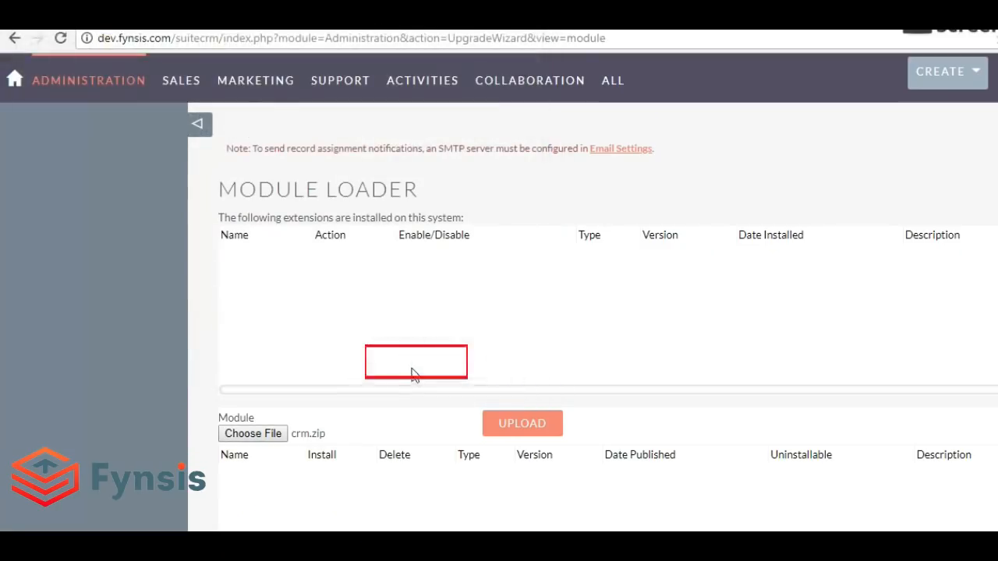
{"action": "left_click", "coordinate": [521, 424]}
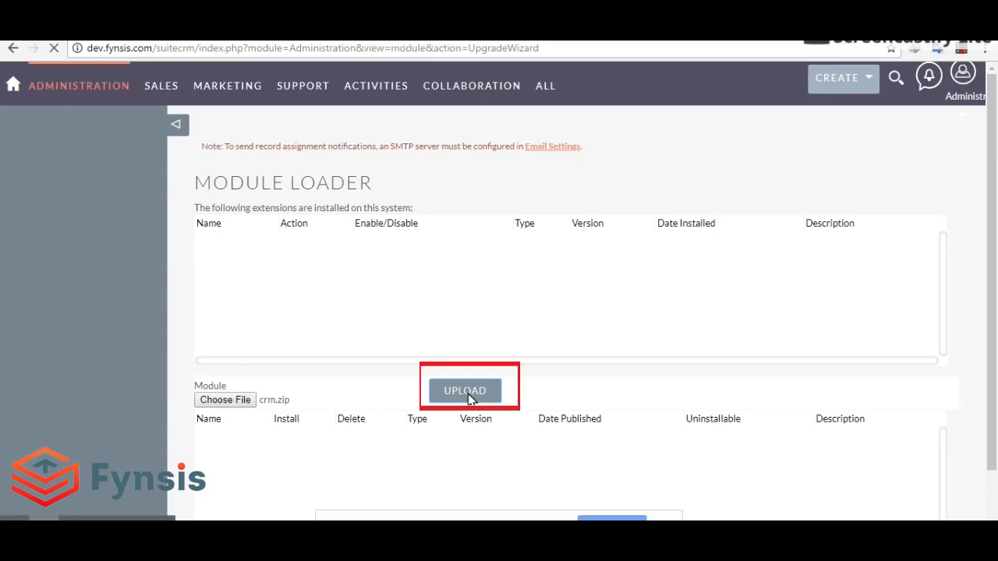
{"action": "left_click", "coordinate": [465, 389]}
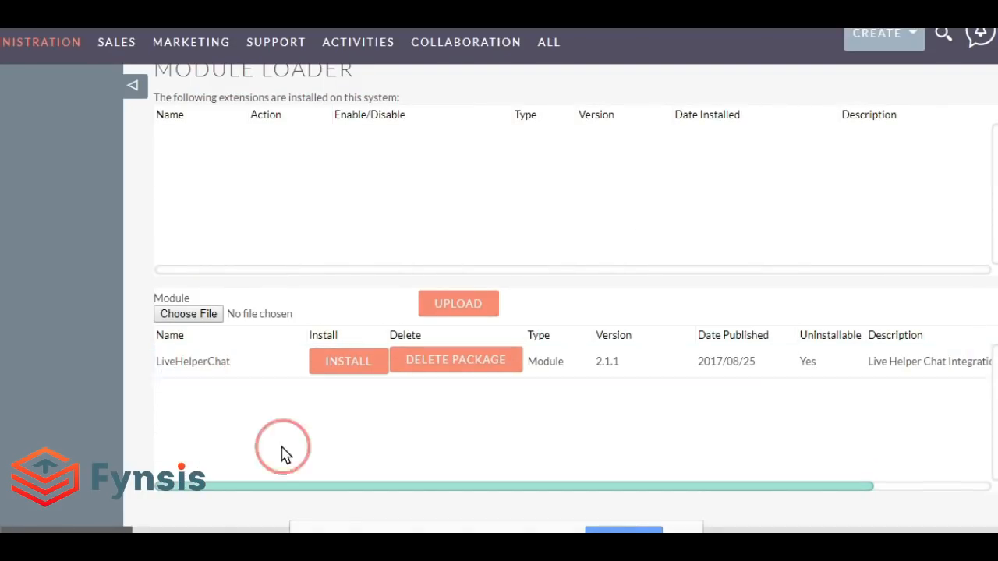
{"action": "left_click", "coordinate": [347, 362]}
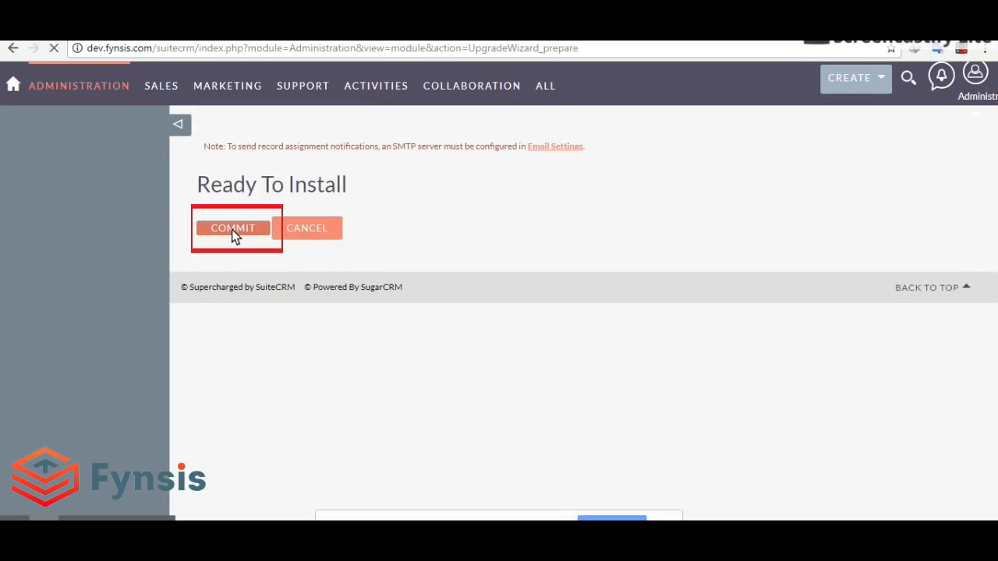
{"action": "left_click", "coordinate": [232, 227]}
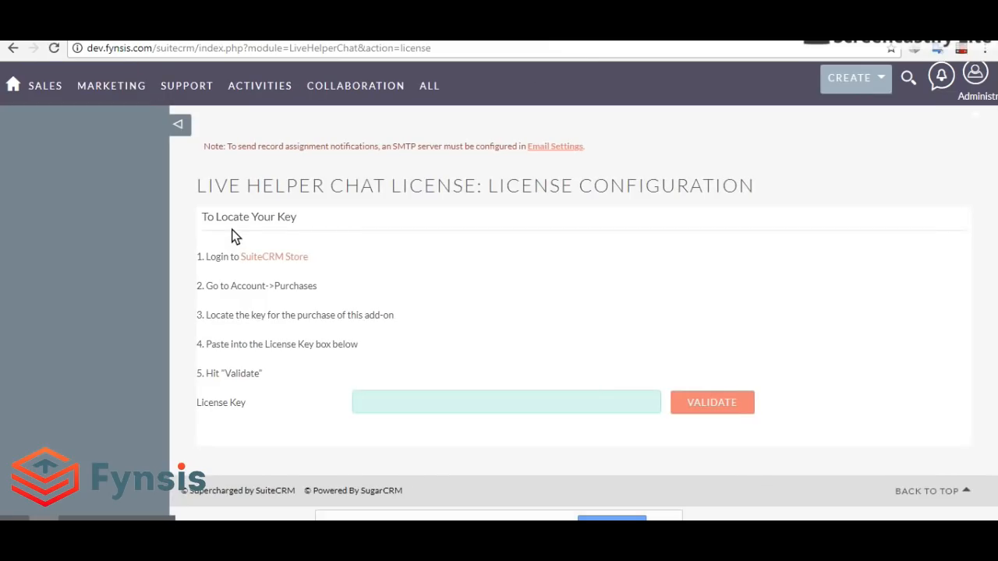
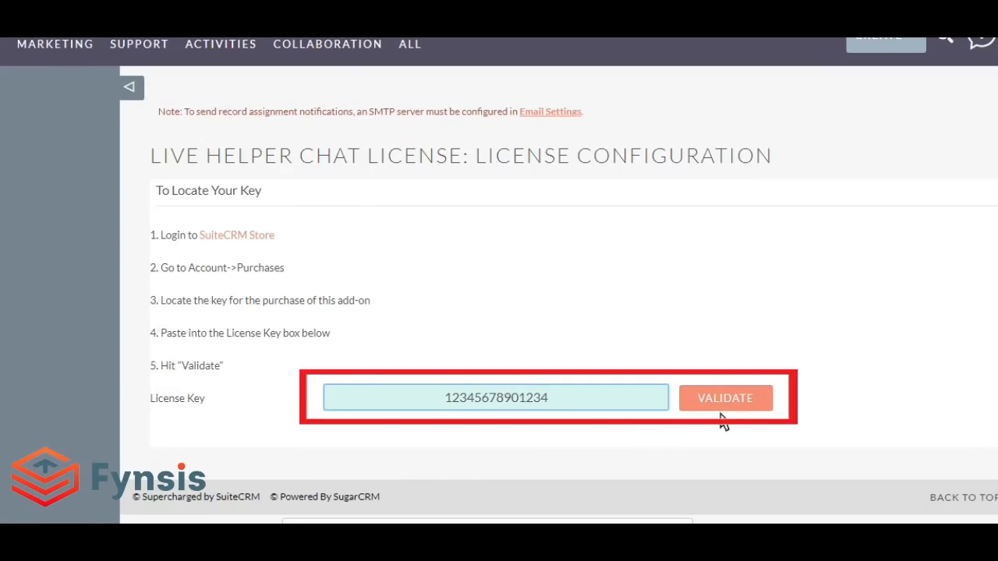
{"action": "left_click", "coordinate": [724, 397]}
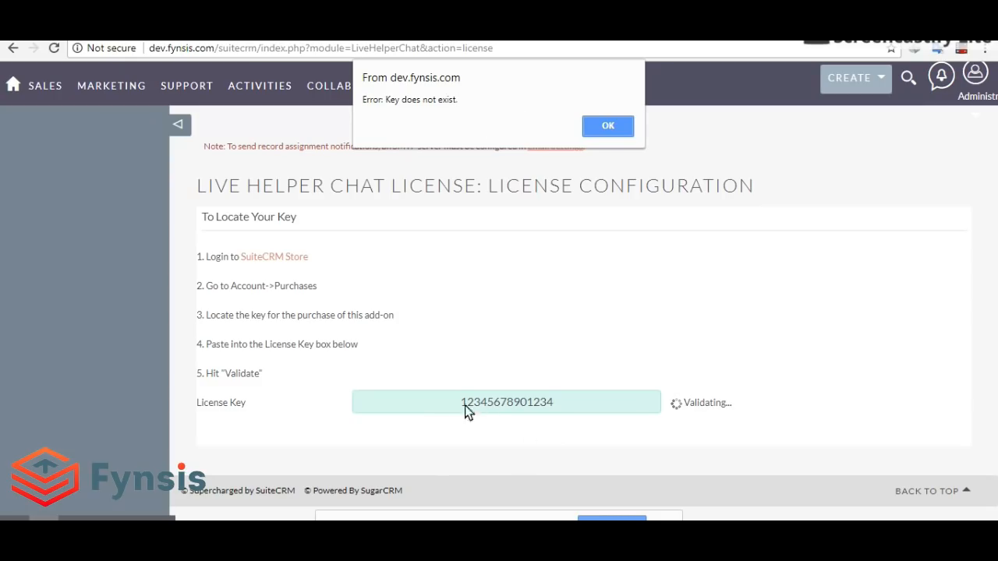
{"action": "left_click", "coordinate": [608, 125]}
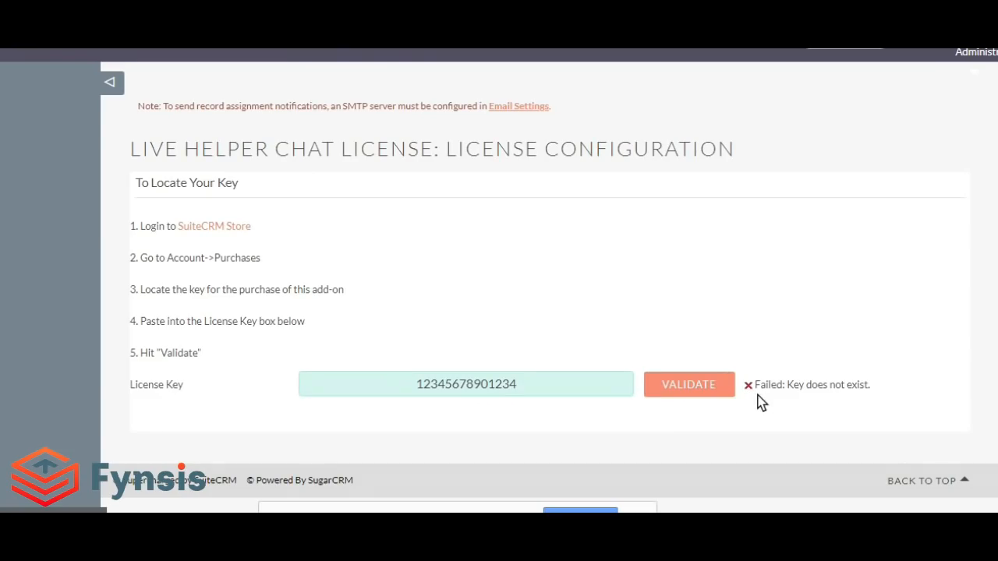
{"action": "mouse_move", "coordinate": [733, 465]}
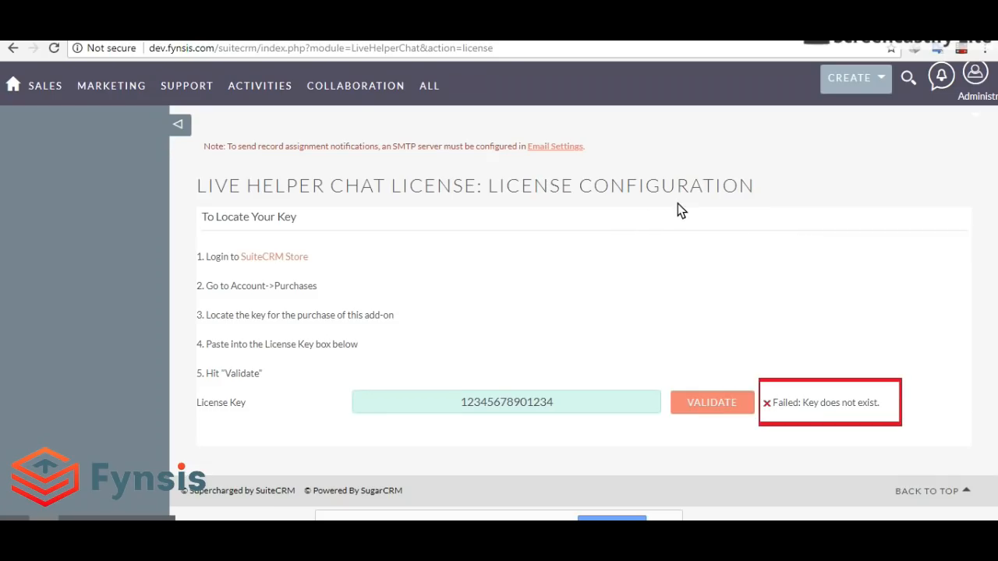
{"action": "left_click", "coordinate": [975, 75]}
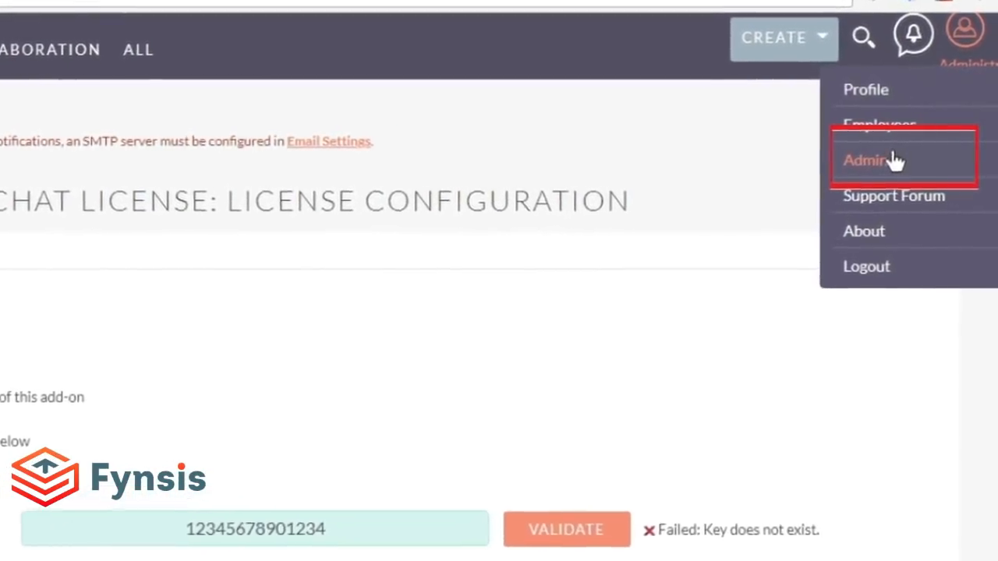
Return to Administration and start the Repair options for a Quick Repair and Rebuild
{"action": "left_click", "coordinate": [864, 159]}
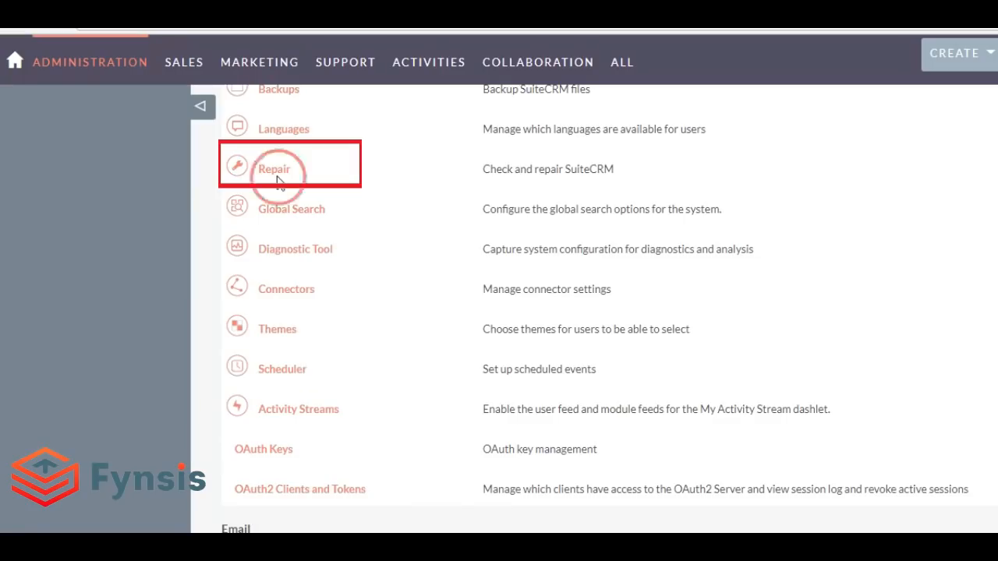
{"action": "left_click", "coordinate": [274, 168]}
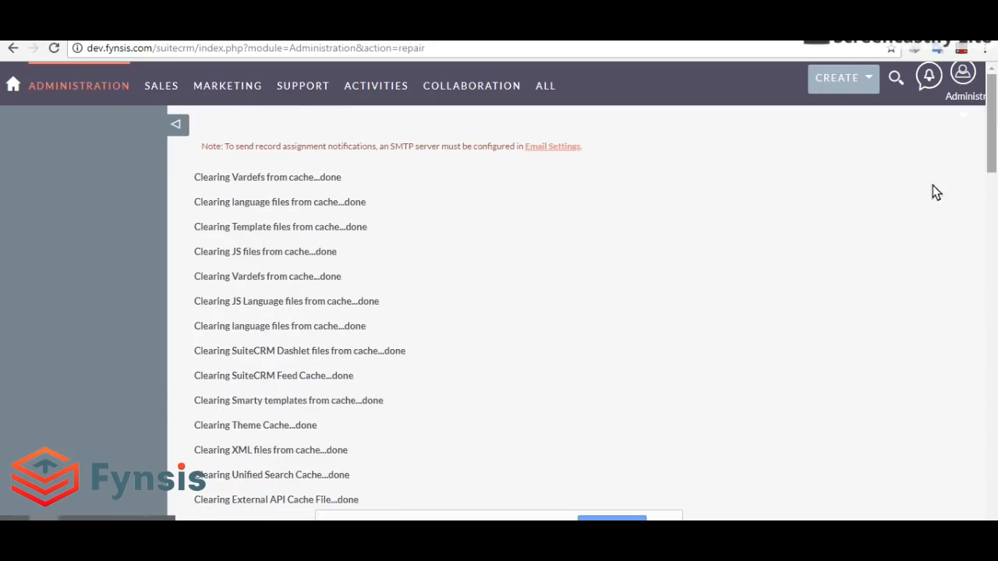
{"action": "mouse_move", "coordinate": [633, 328]}
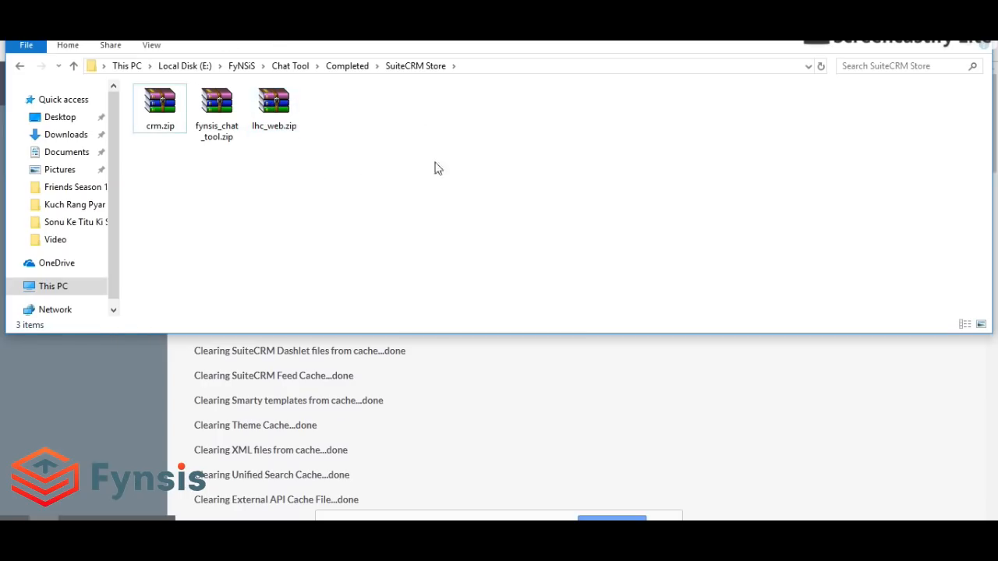
Reconnect to the server and create a chat_tool folder under /var/www/html
{"action": "left_click", "coordinate": [275, 108]}
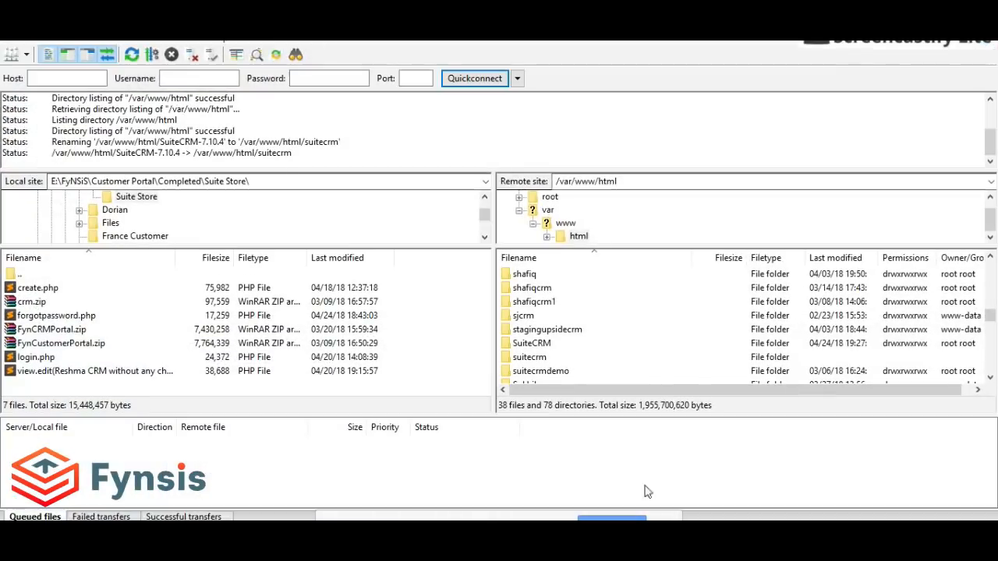
{"action": "left_click", "coordinate": [474, 78]}
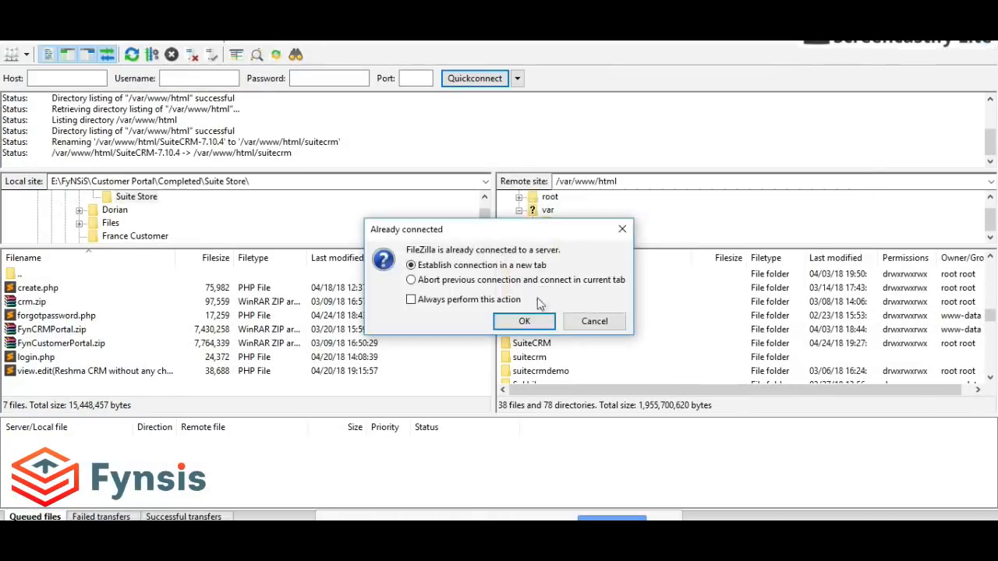
{"action": "left_click", "coordinate": [524, 321]}
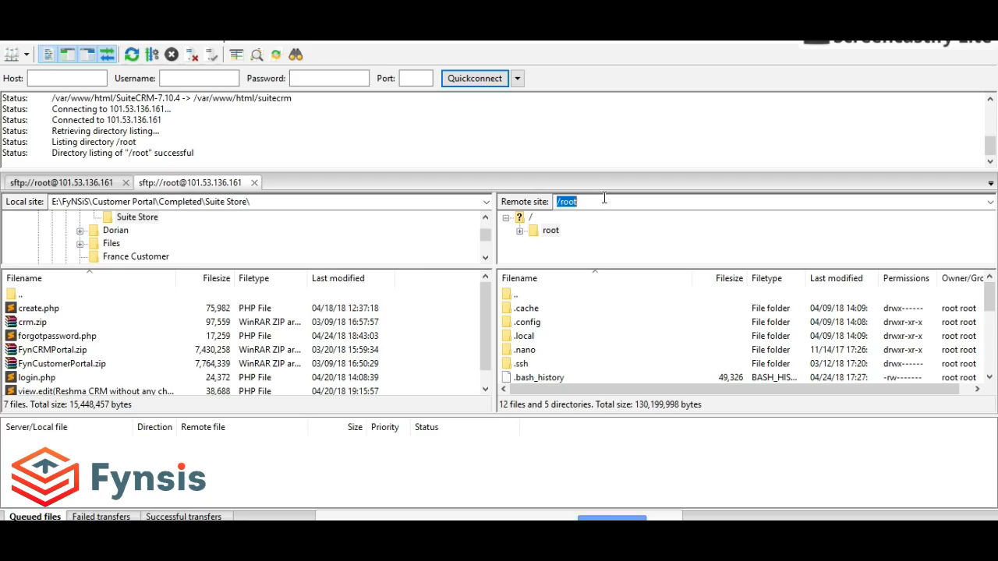
{"action": "type", "text": "/var/www/html"}
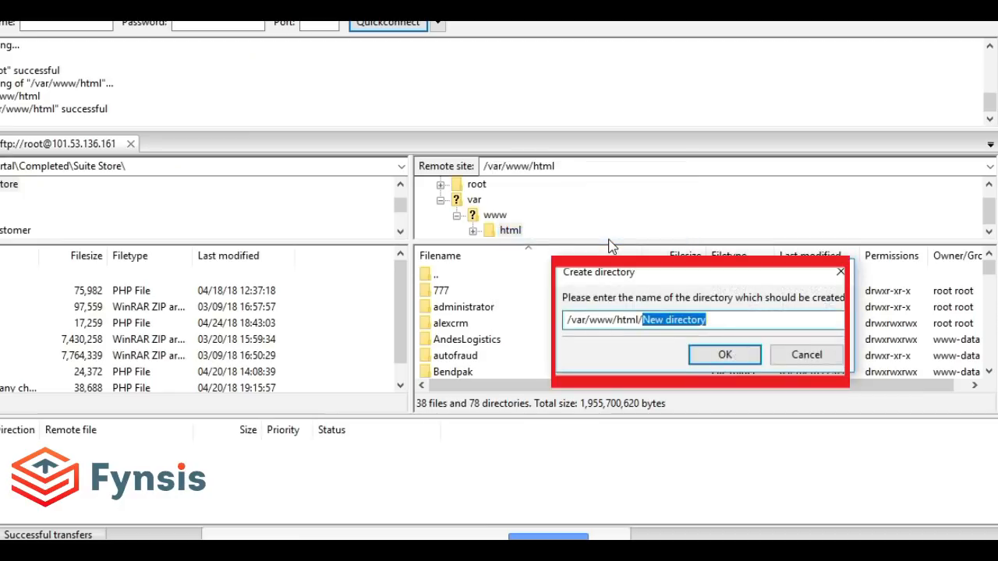
{"action": "type", "text": "cha"}
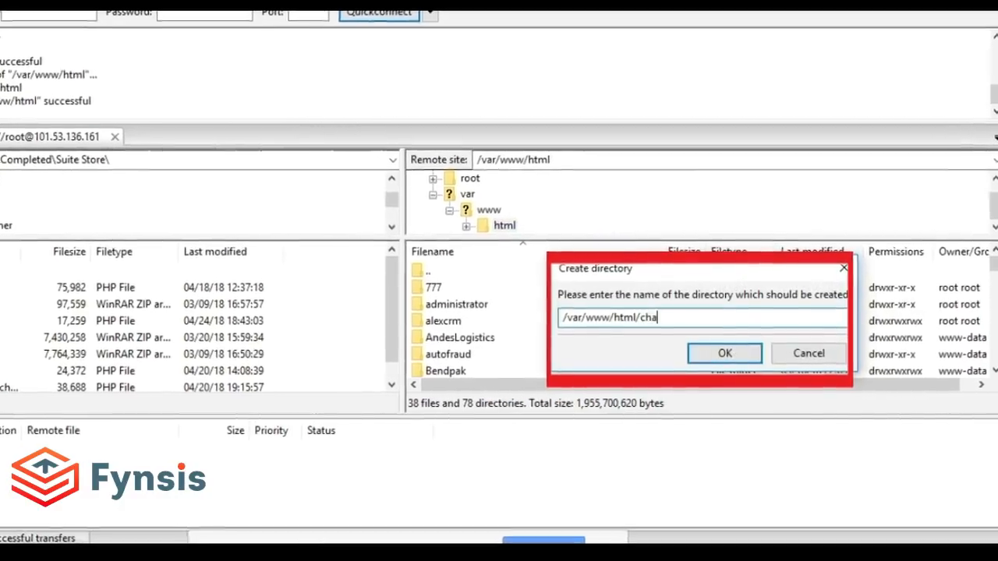
{"action": "type", "text": "ttool"}
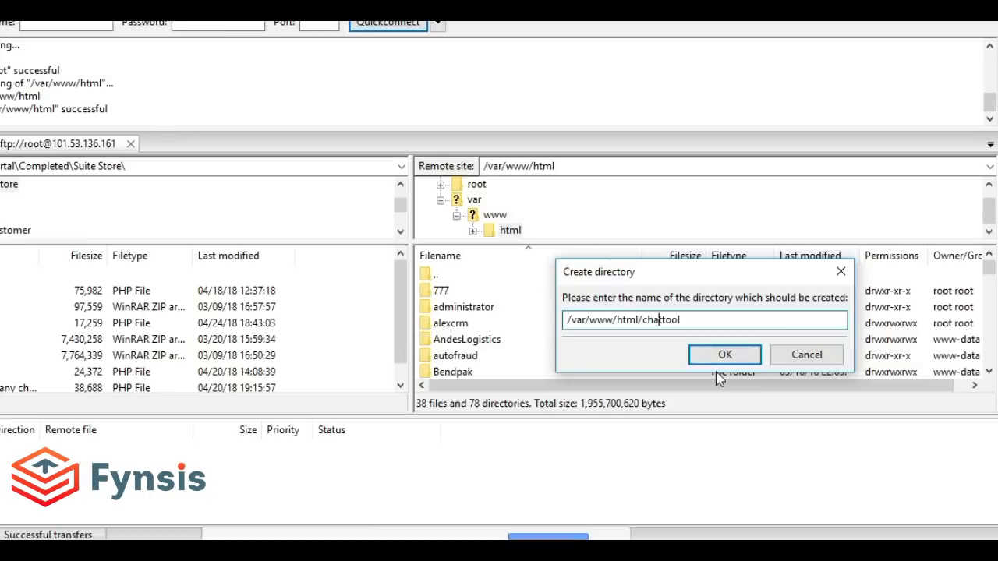
{"action": "left_click", "coordinate": [723, 355]}
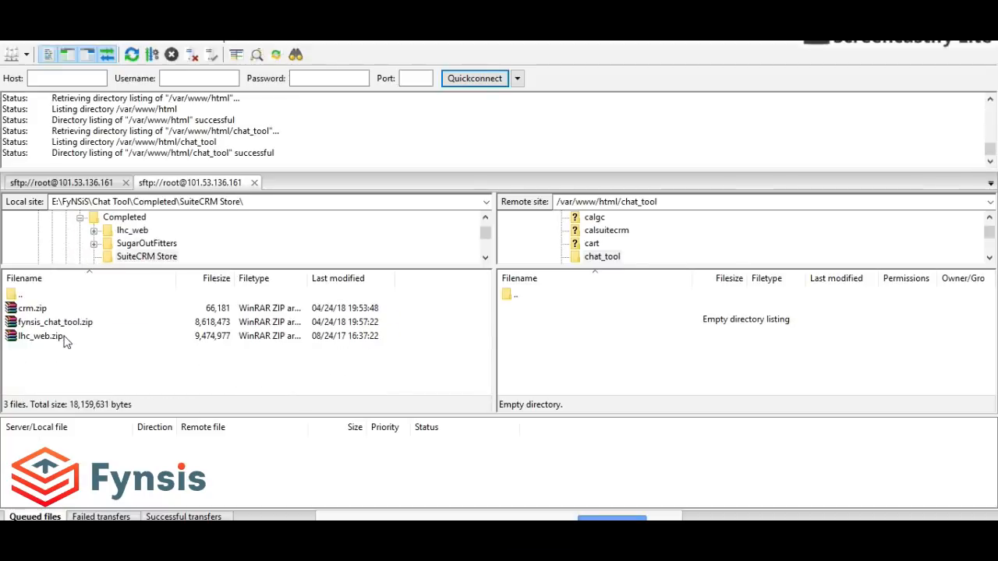
Upload the local lhc_web.zip archive into the chat_tool folder
{"action": "left_click", "coordinate": [43, 335]}
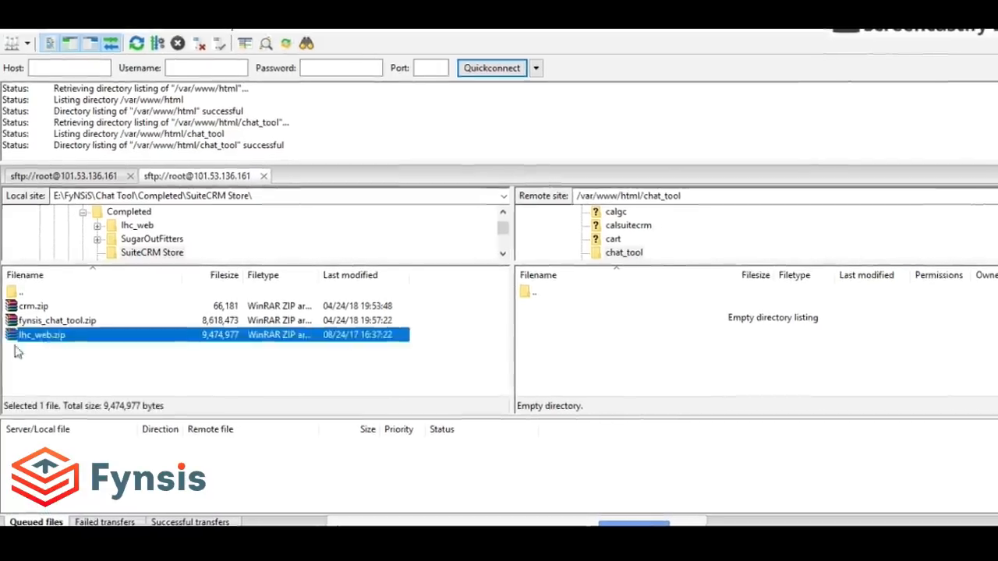
{"action": "right_click", "coordinate": [41, 334]}
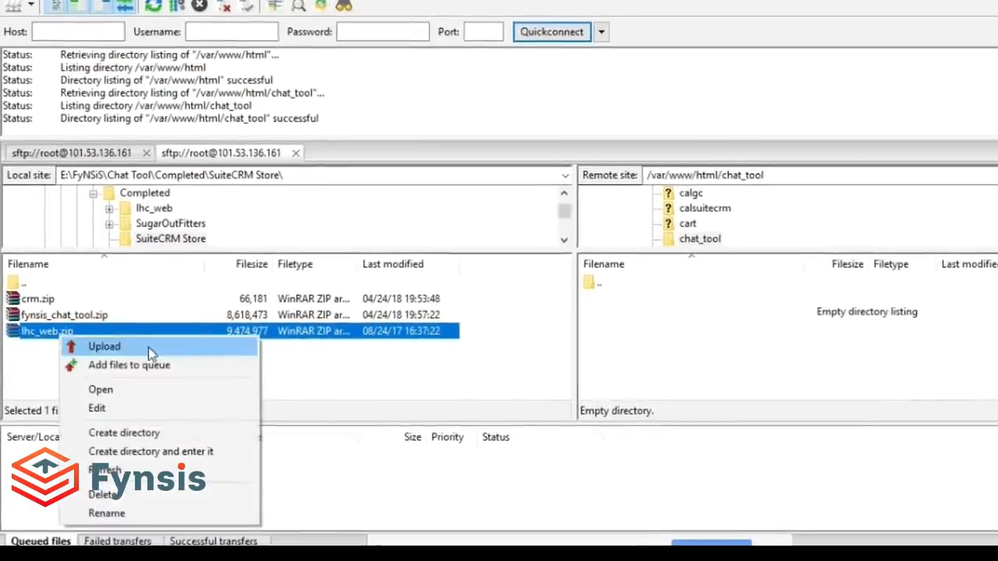
{"action": "left_click", "coordinate": [103, 346]}
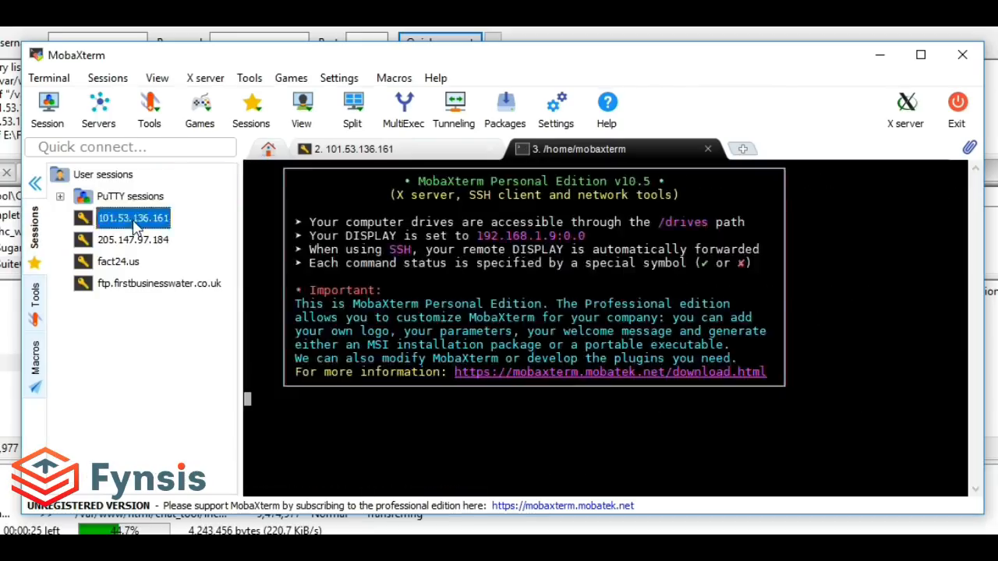
Connect the saved 101.53.136.161 SSH session and close the earlier session tab
{"action": "double_click", "coordinate": [132, 218]}
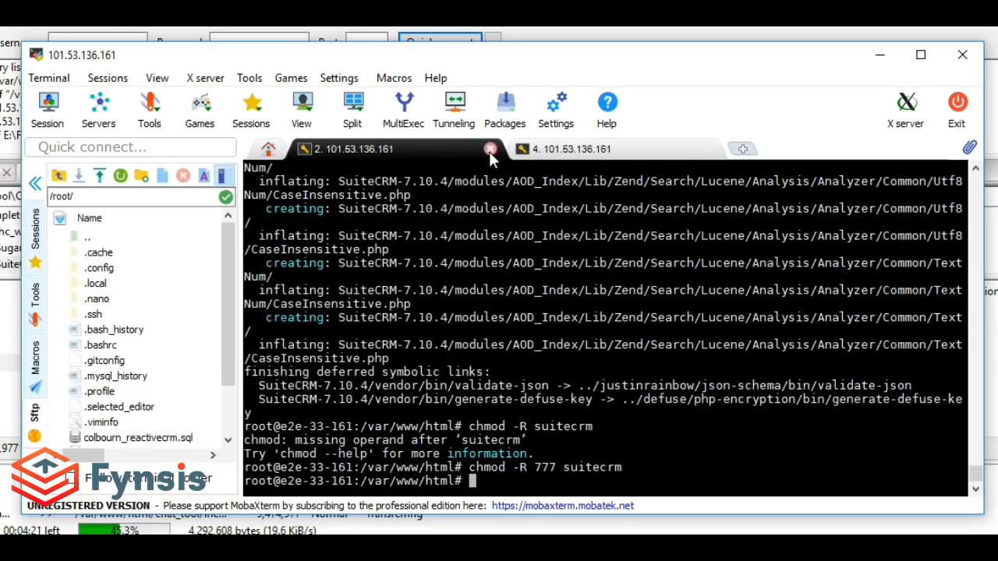
{"action": "left_click", "coordinate": [490, 150]}
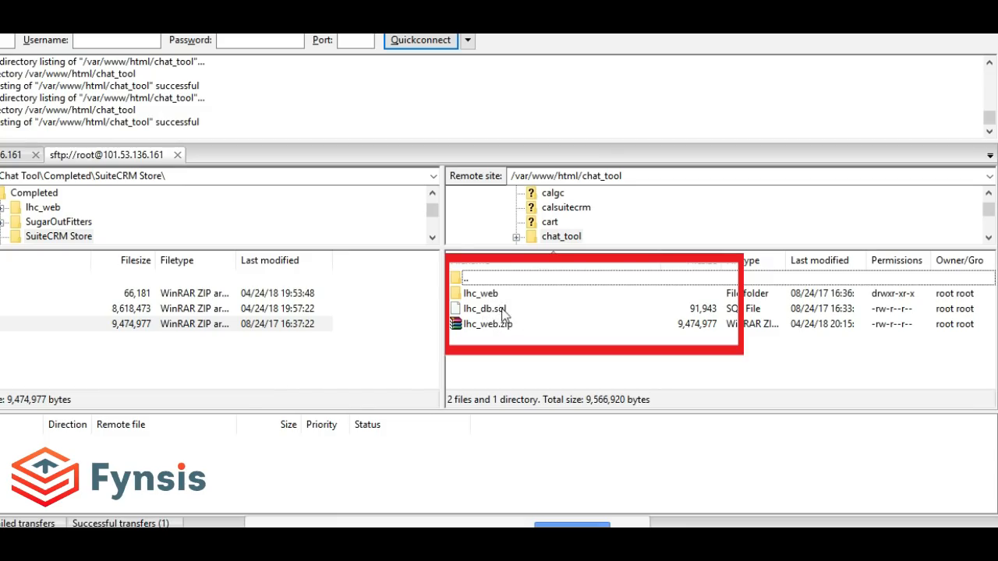
Review the unpacked lhc_web folder and lhc_db.sql in the remote chat_tool folder
{"action": "left_click", "coordinate": [480, 293]}
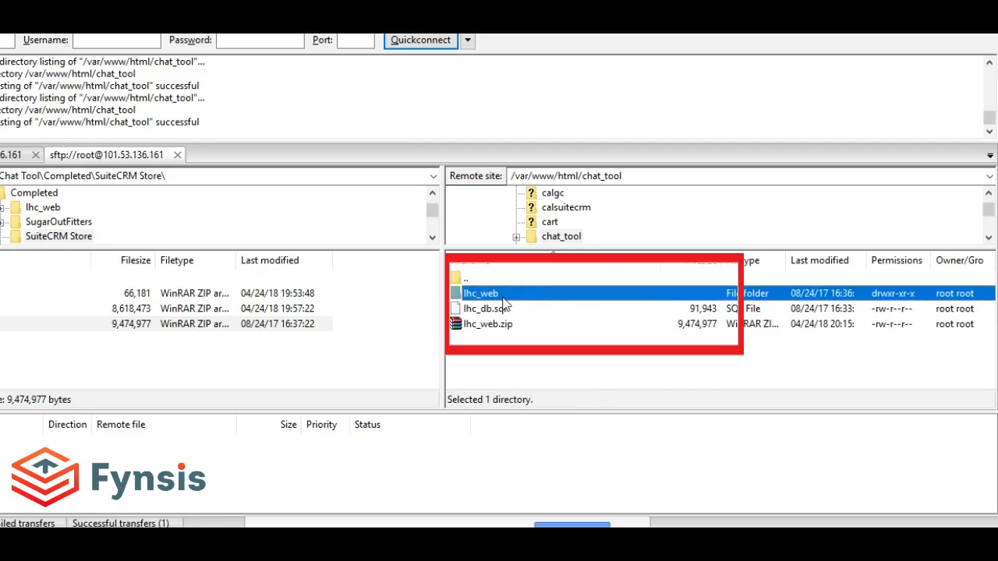
{"action": "left_click", "coordinate": [486, 308]}
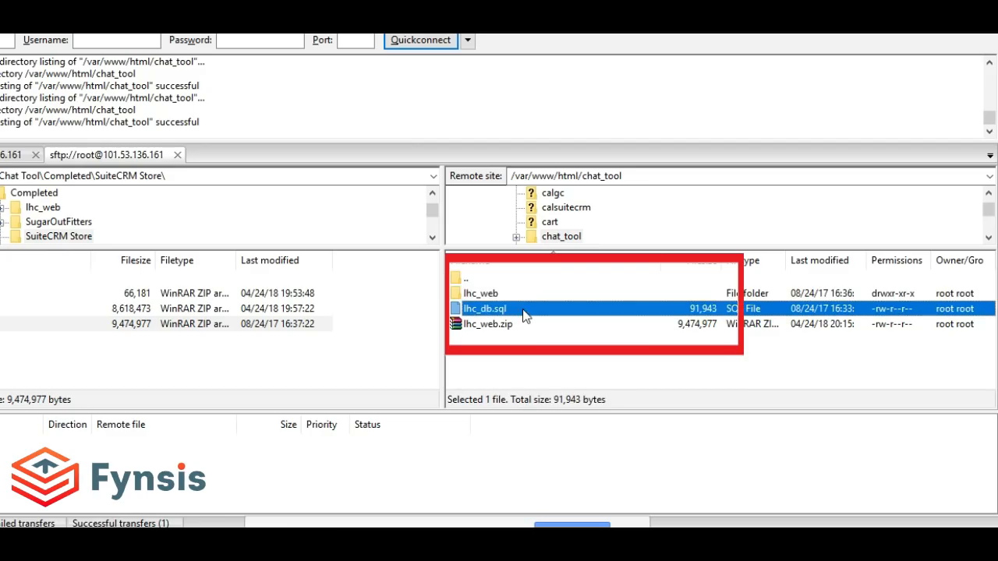
{"action": "mouse_move", "coordinate": [515, 312]}
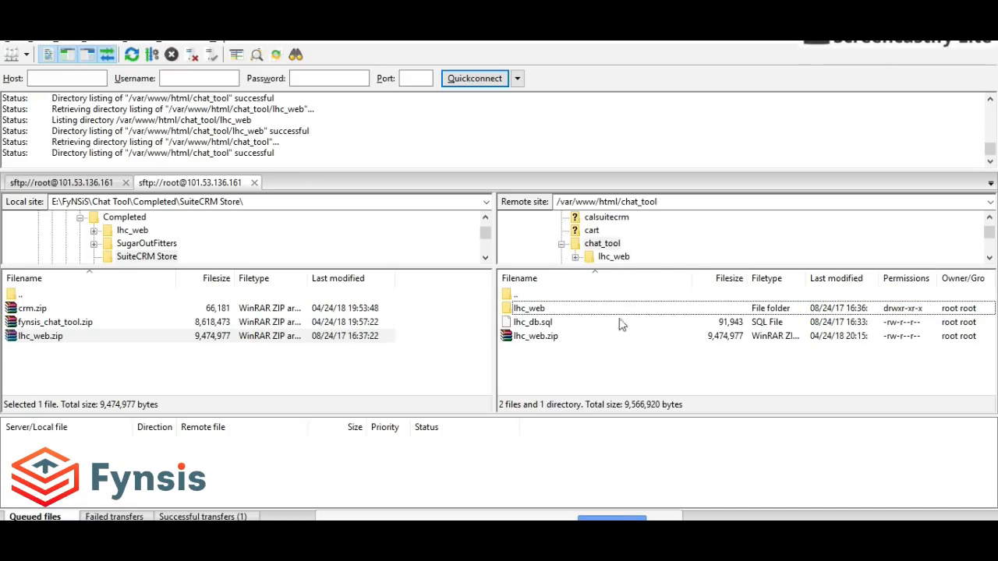
{"action": "left_click", "coordinate": [533, 321]}
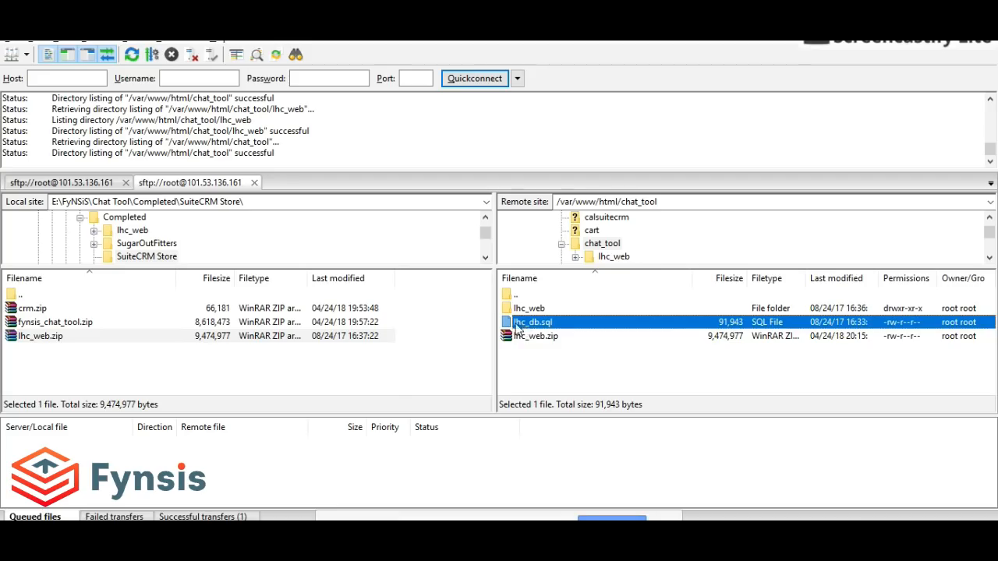
{"action": "mouse_move", "coordinate": [528, 335]}
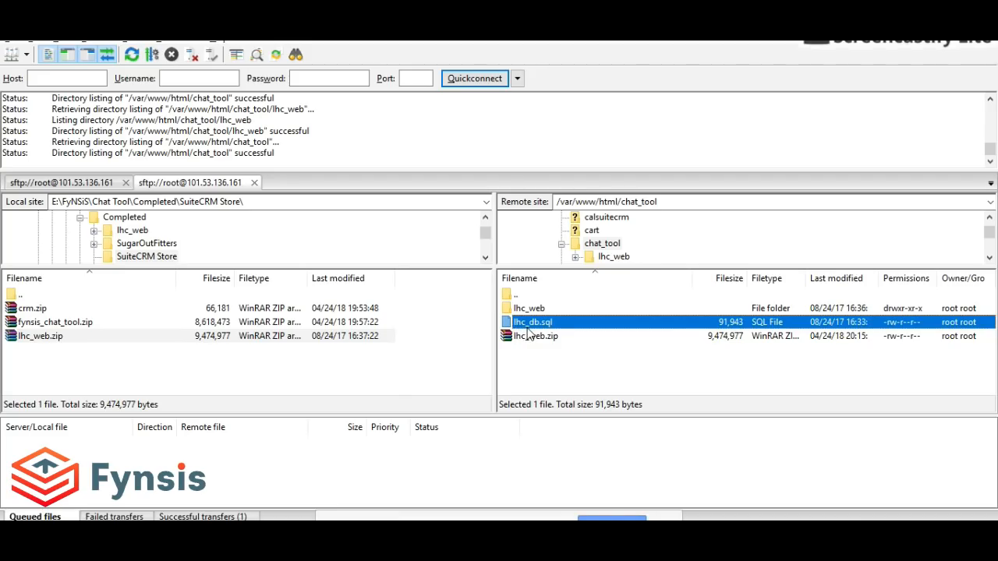
{"action": "right_click", "coordinate": [274, 109]}
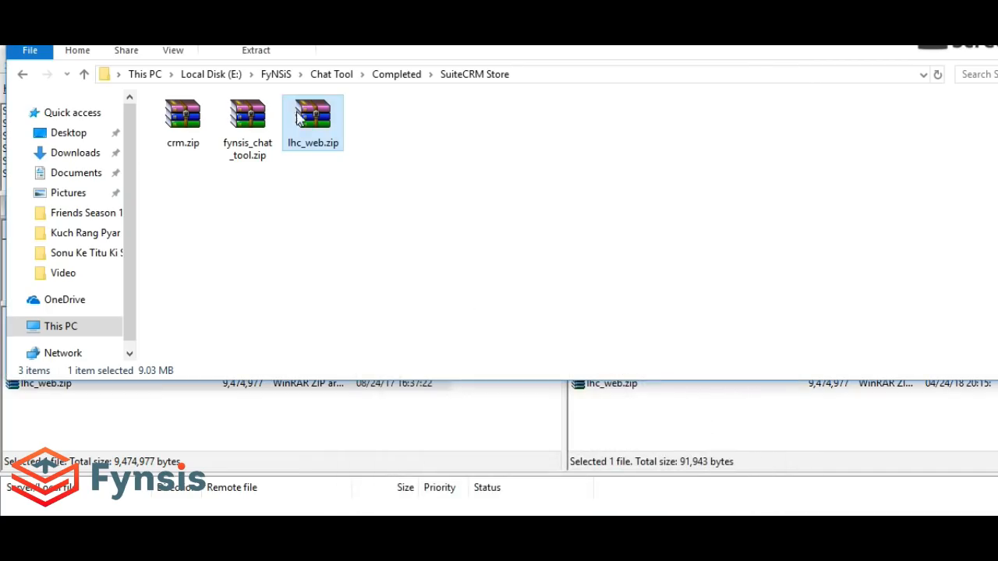
Inspect the local lhc_web.zip archive before moving to phpMyAdmin
{"action": "double_click", "coordinate": [312, 117]}
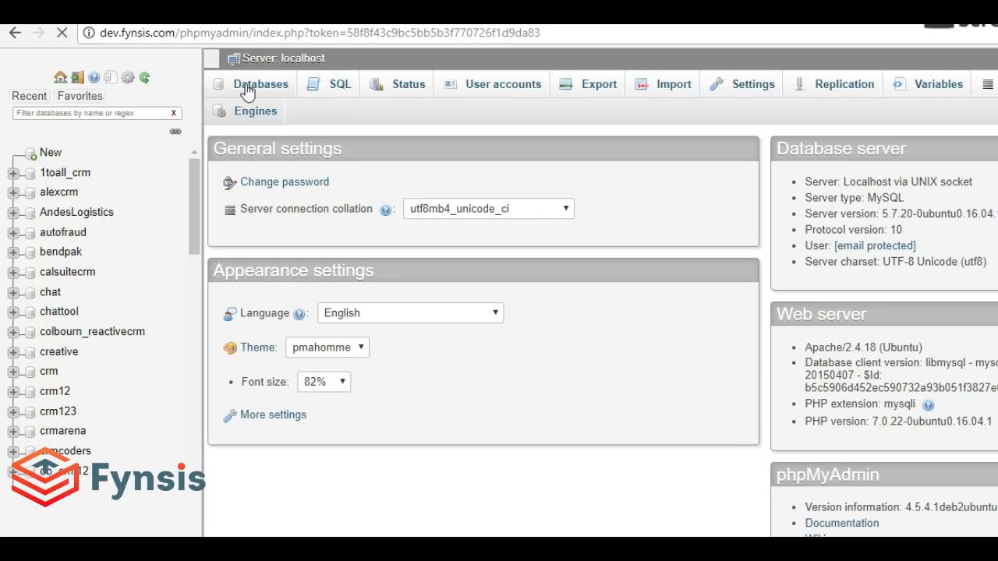
Create the lhc_db database and go to its Import page
{"action": "left_click", "coordinate": [260, 84]}
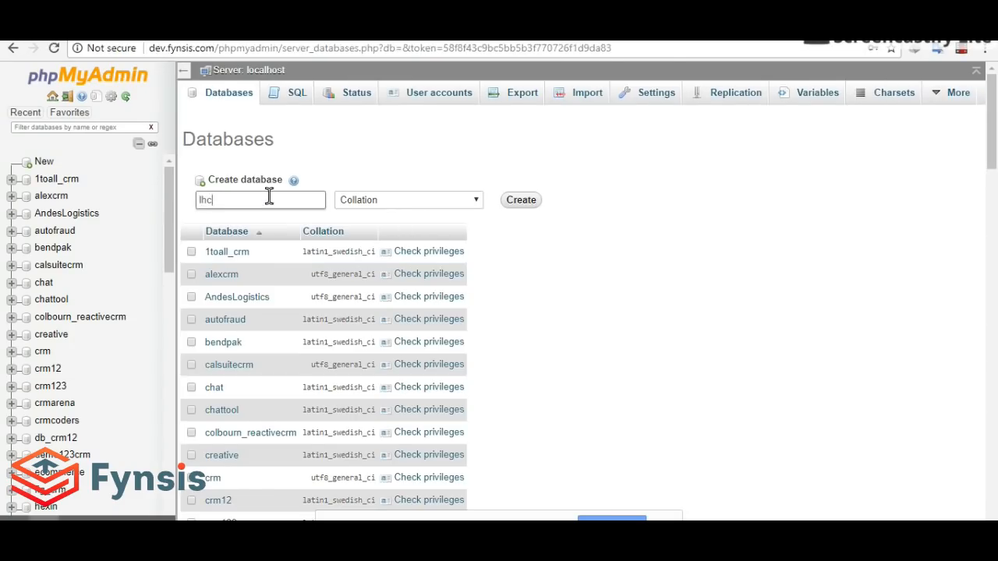
{"action": "left_click", "coordinate": [521, 200]}
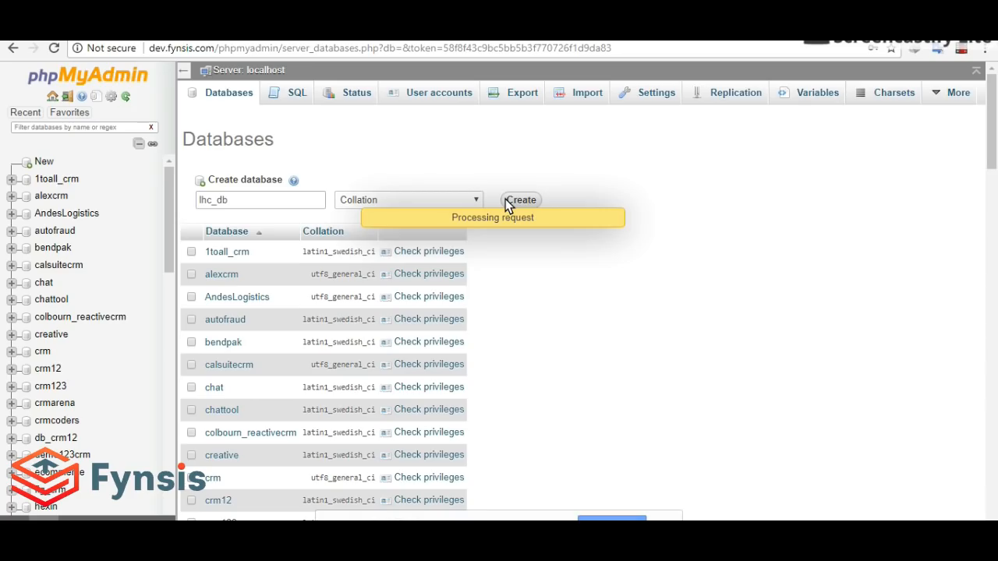
{"action": "left_click", "coordinate": [521, 200]}
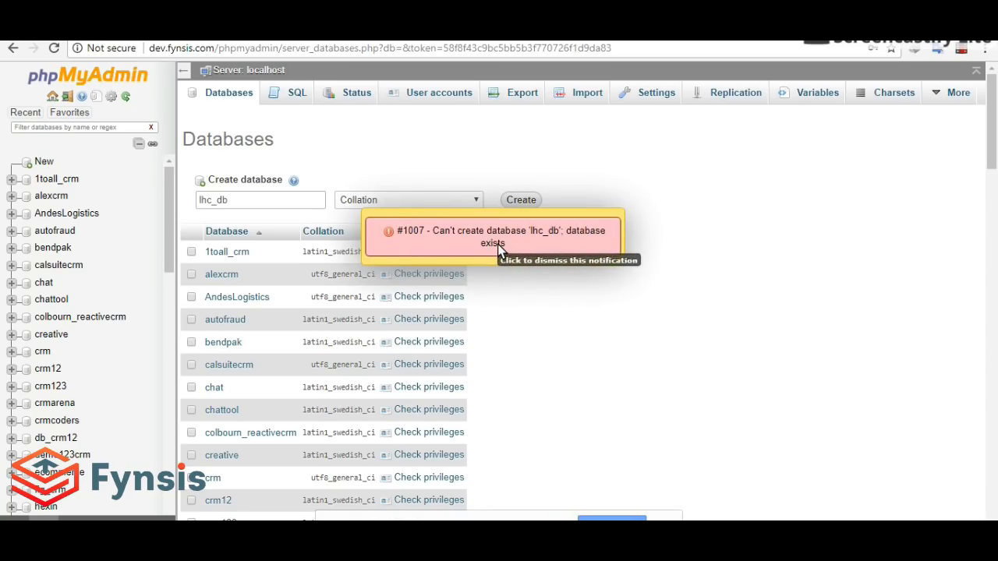
{"action": "mouse_move", "coordinate": [518, 251]}
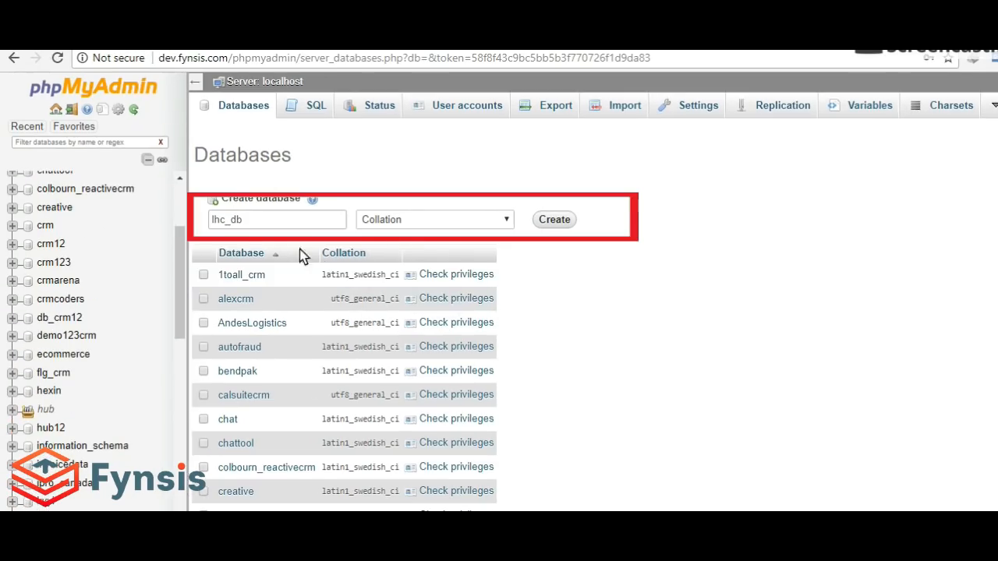
{"action": "left_click", "coordinate": [554, 218]}
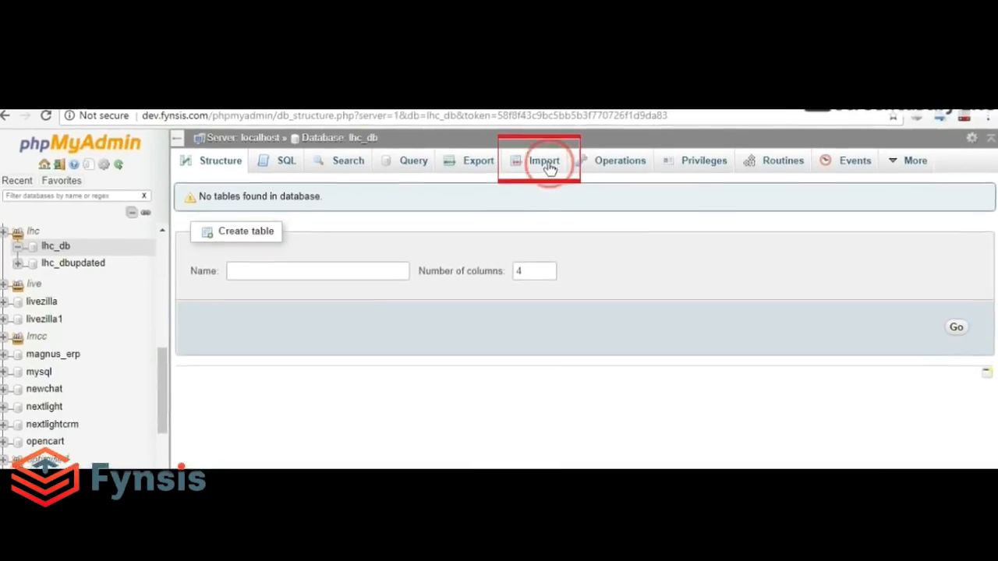
{"action": "left_click", "coordinate": [542, 159]}
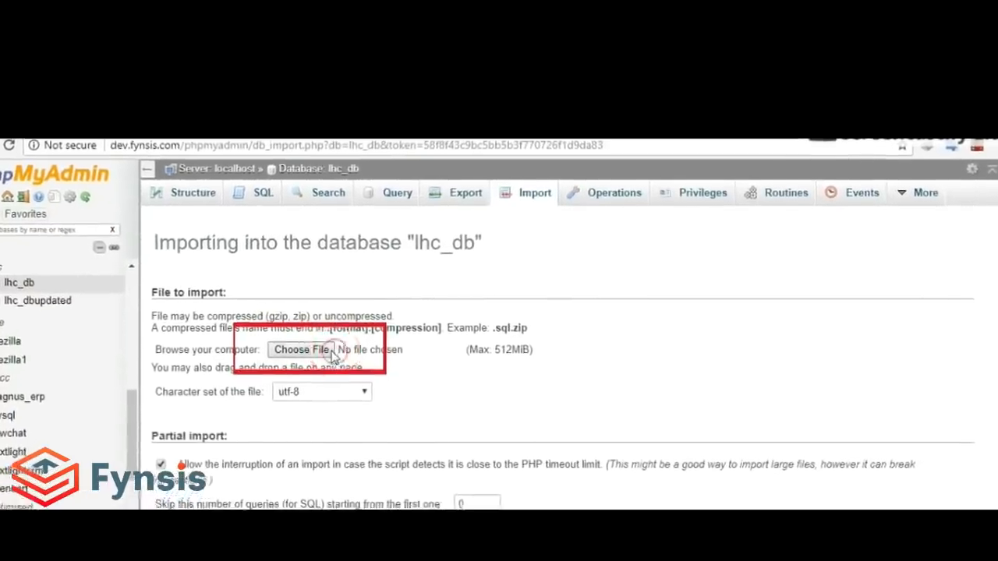
Import lhc_db.sql into lhc_db, executing its 212 queries successfully
{"action": "left_click", "coordinate": [299, 349]}
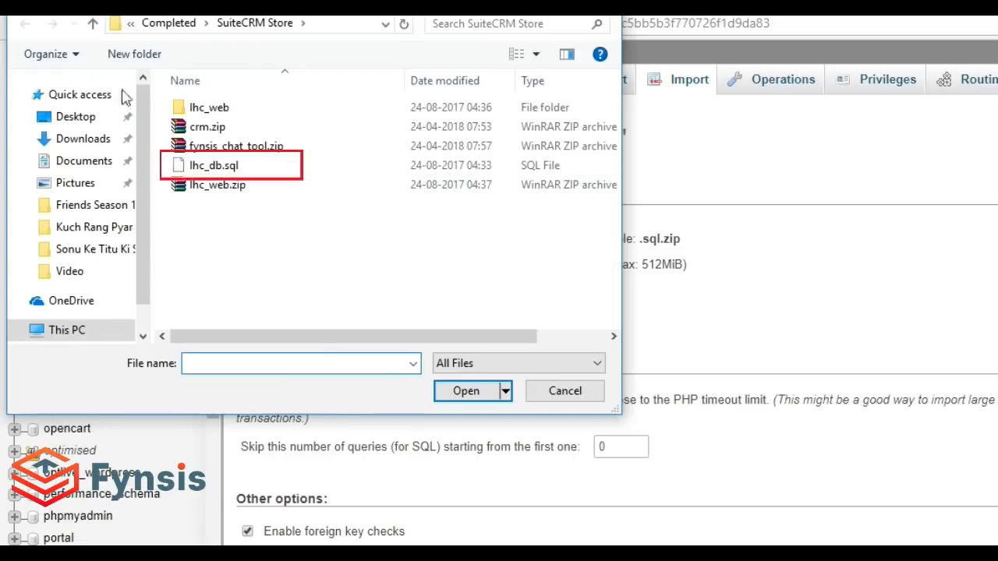
{"action": "left_click", "coordinate": [212, 165]}
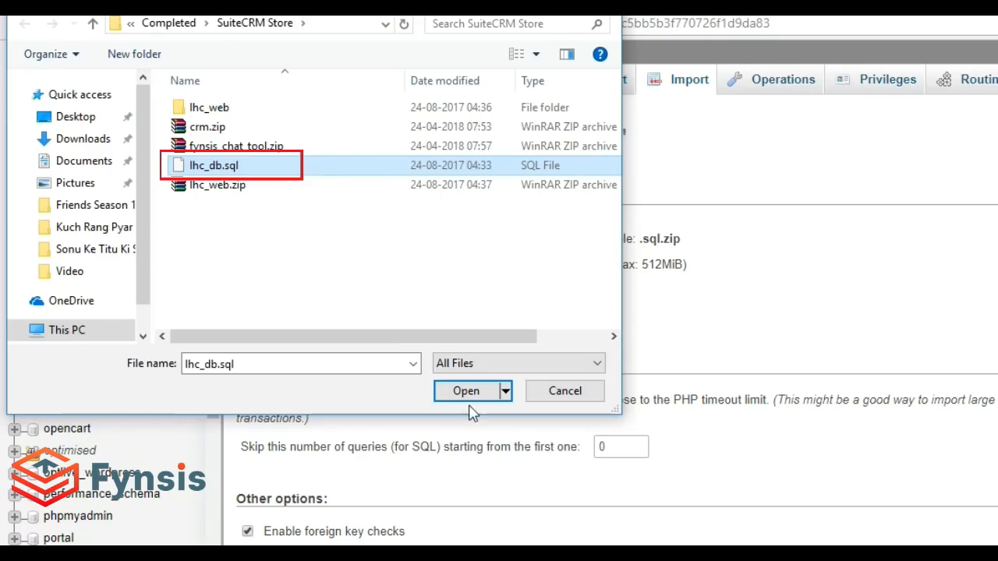
{"action": "left_click", "coordinate": [464, 389]}
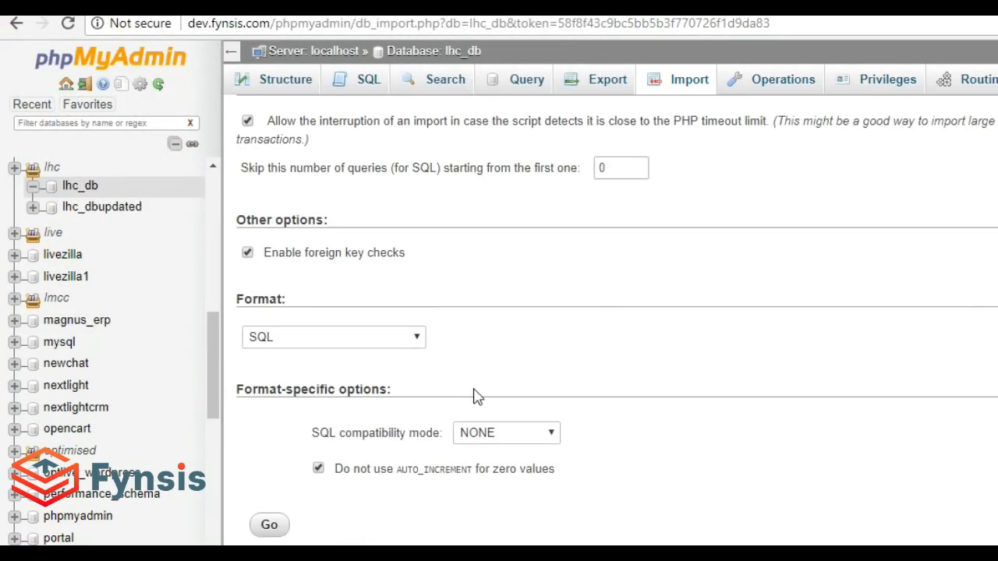
{"action": "left_click", "coordinate": [268, 524]}
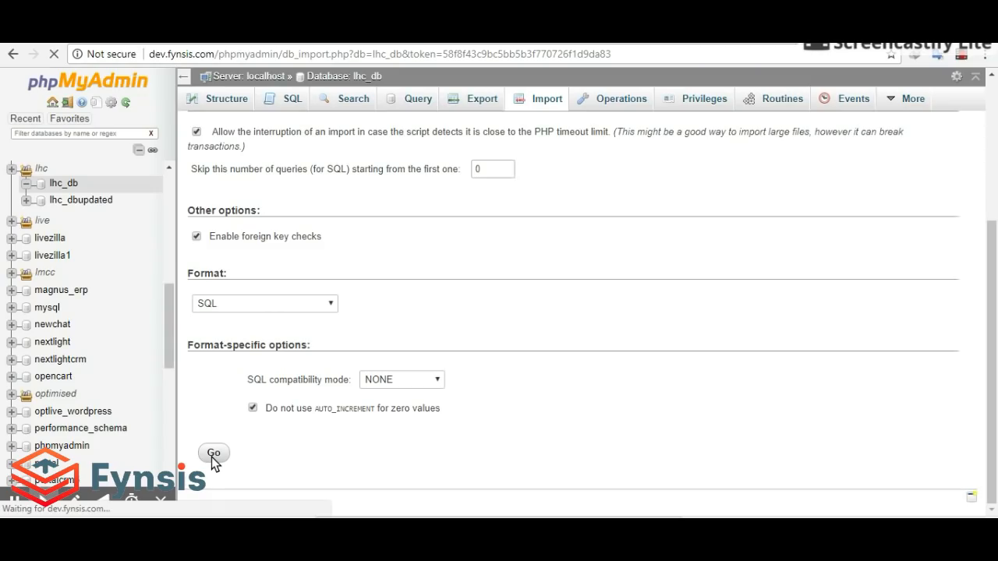
{"action": "left_click", "coordinate": [214, 452]}
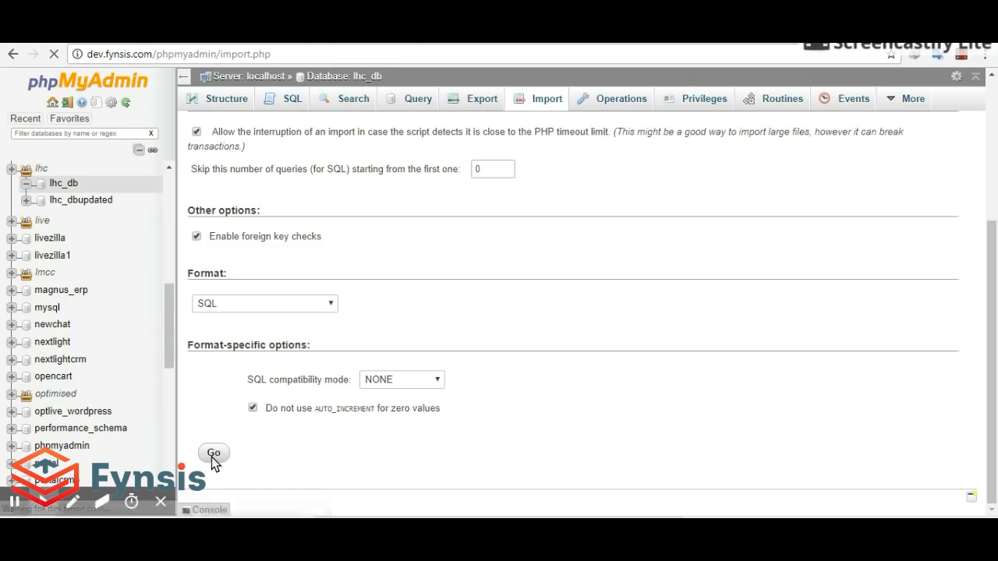
{"action": "left_click", "coordinate": [213, 452]}
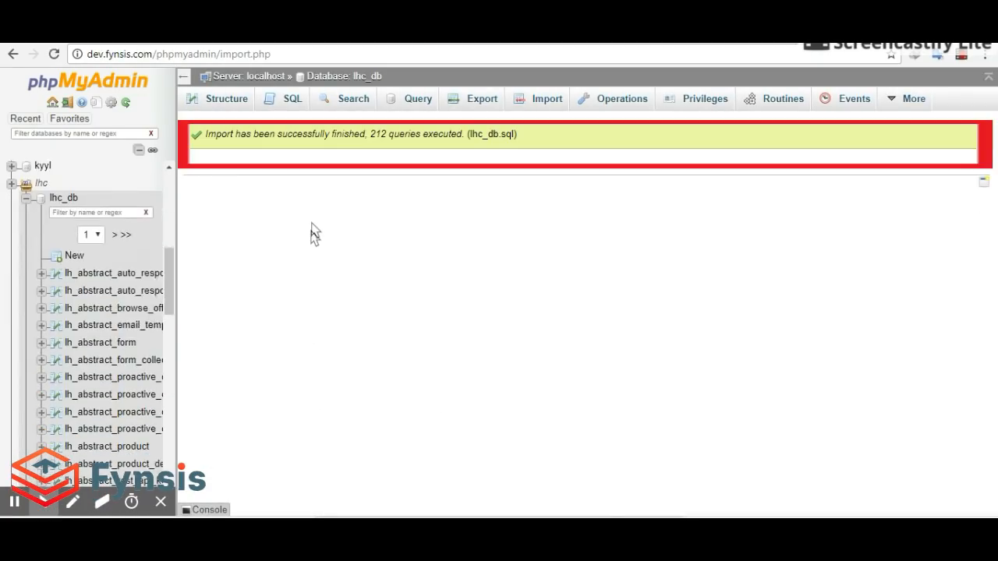
View lhc_db's structure listing the created lh_abstract tables
{"action": "left_click", "coordinate": [226, 99]}
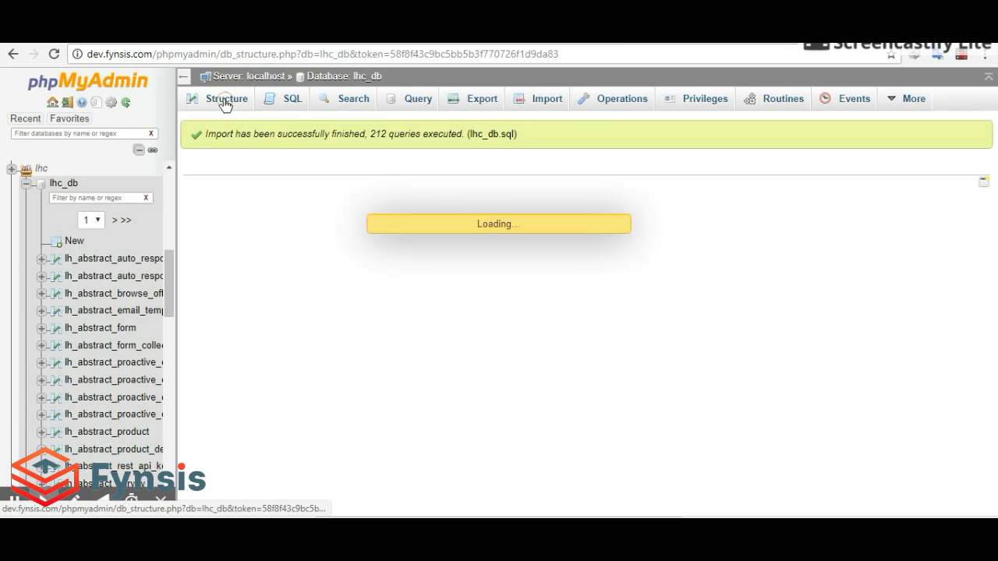
{"action": "left_click", "coordinate": [228, 98]}
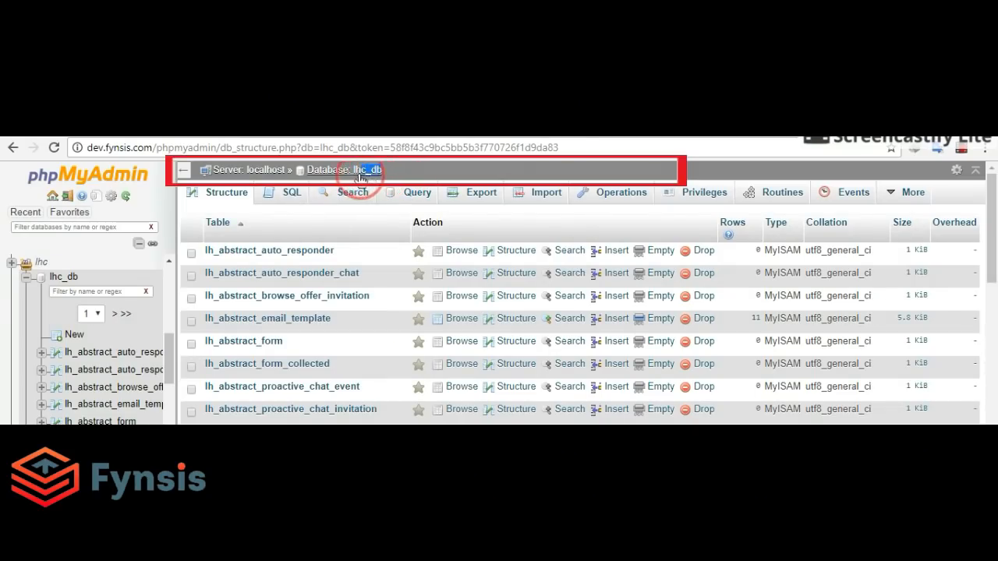
{"action": "double_click", "coordinate": [368, 170]}
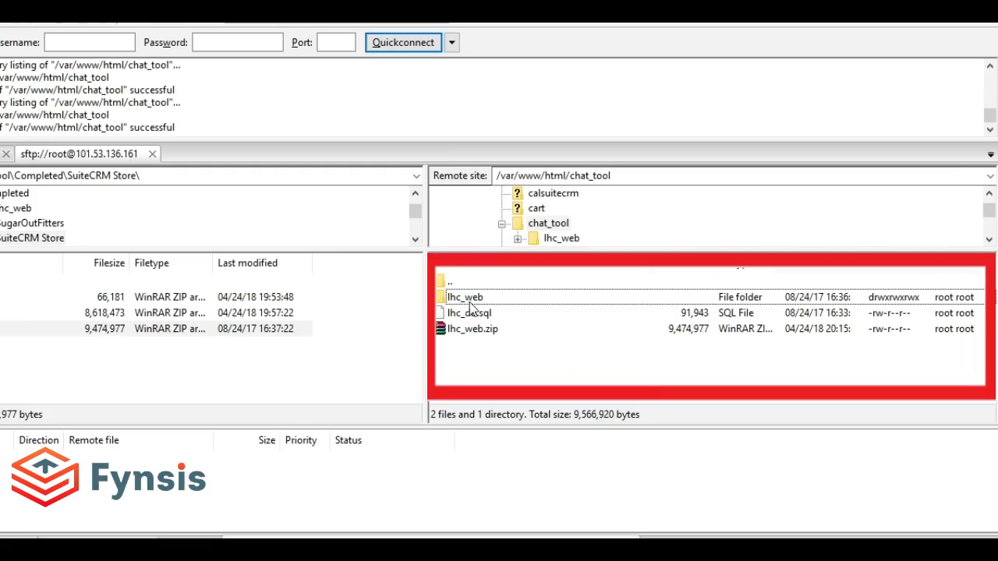
Download settings.ini.php from lhc_web/settings and bring it up in a text editor
{"action": "double_click", "coordinate": [465, 297]}
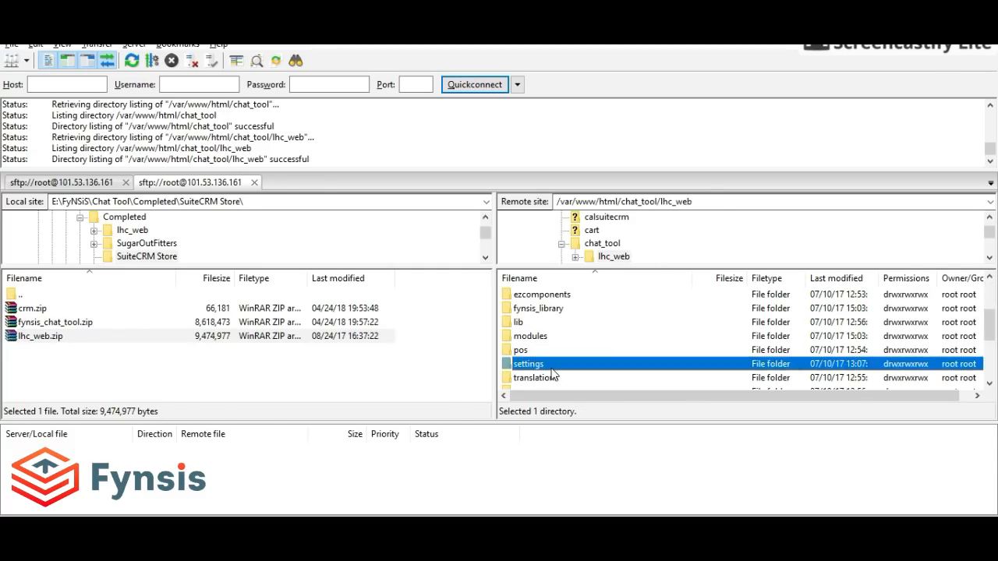
{"action": "right_click", "coordinate": [476, 343]}
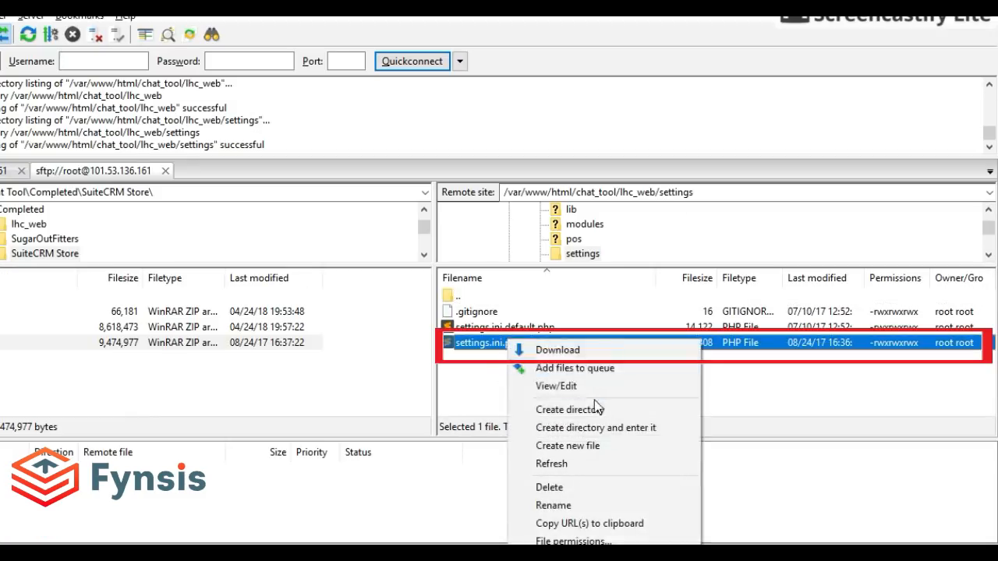
{"action": "left_click", "coordinate": [558, 350]}
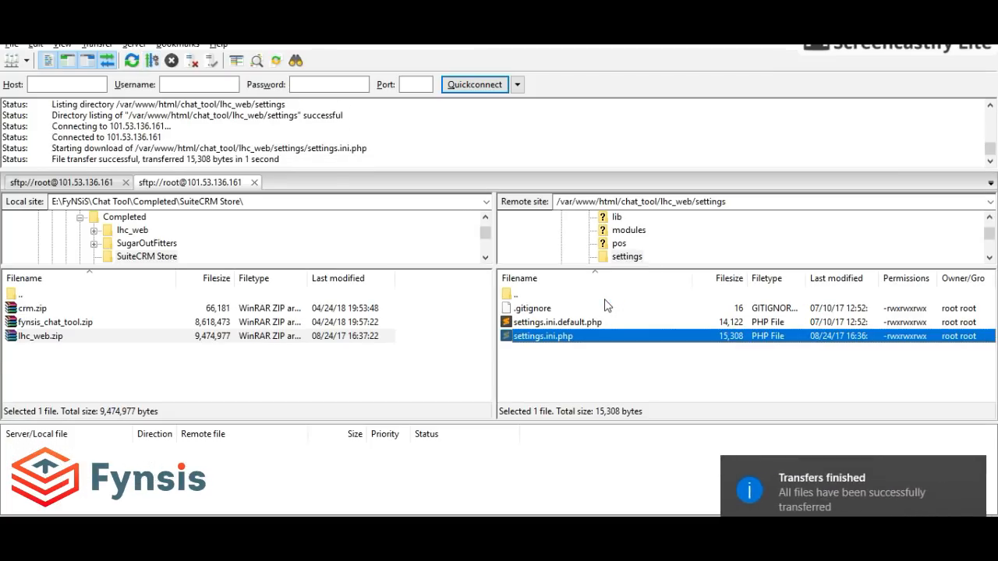
{"action": "double_click", "coordinate": [543, 337]}
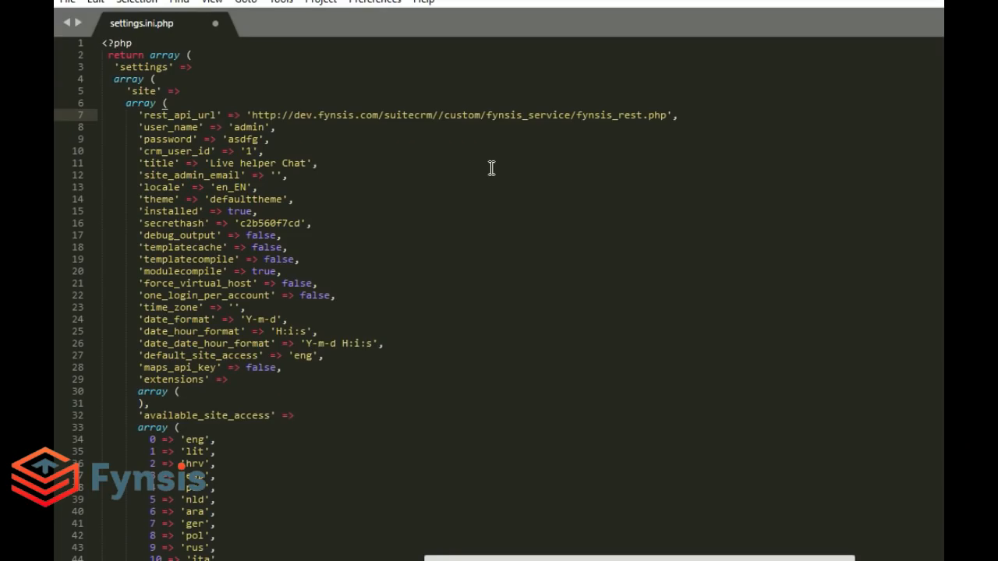
{"action": "left_click", "coordinate": [430, 116]}
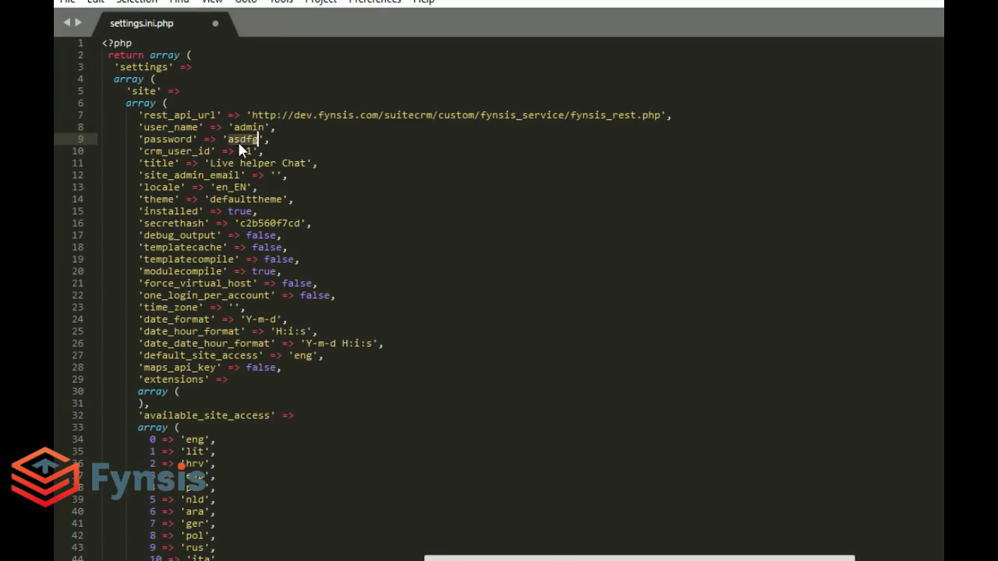
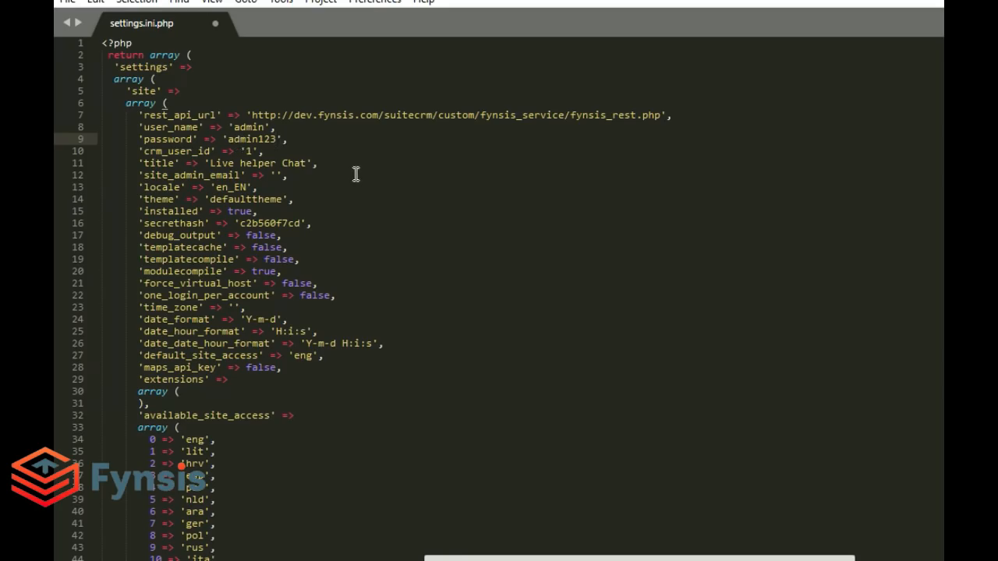
{"action": "left_click", "coordinate": [289, 139]}
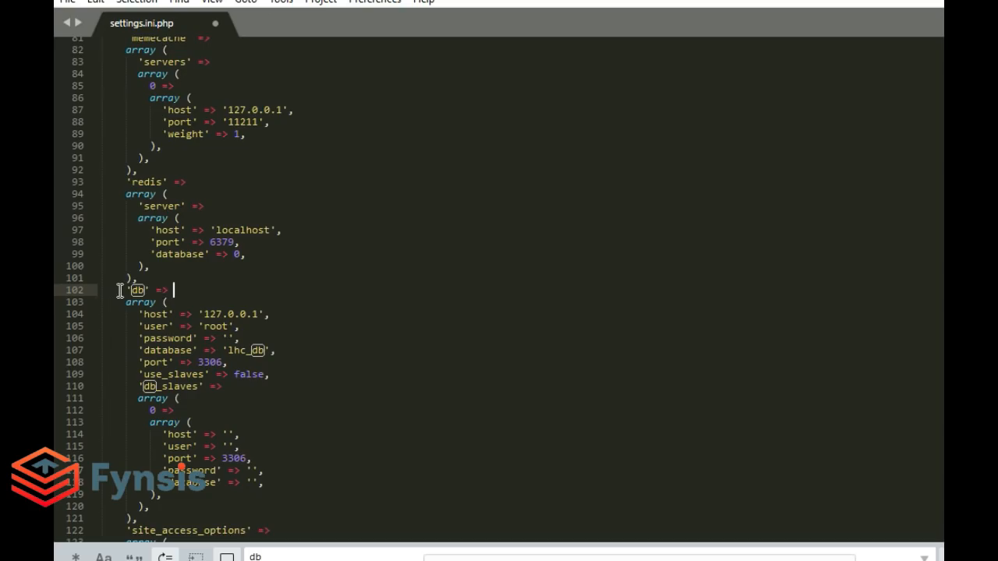
{"action": "scroll", "scroll_direction": "down", "scroll_amount": 3}
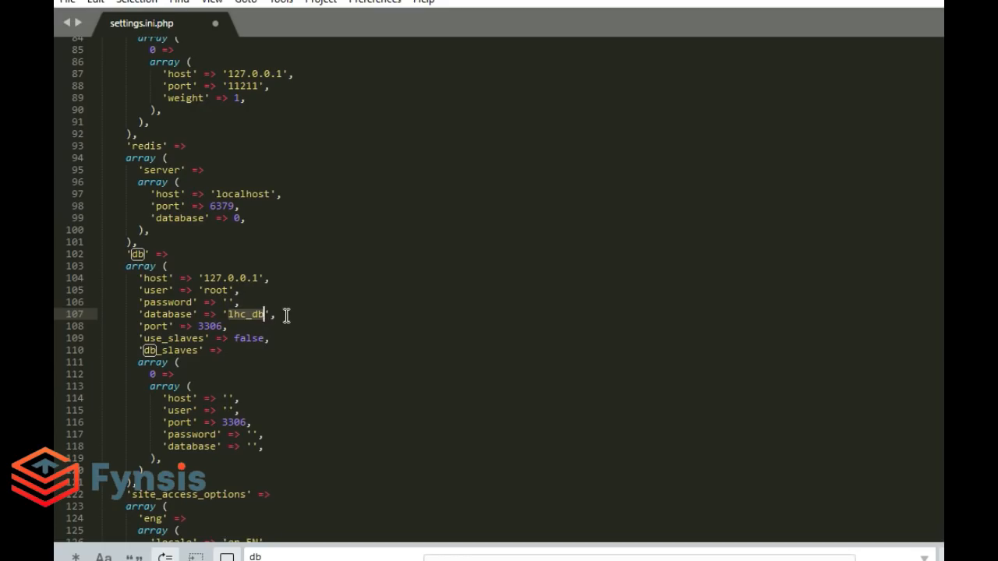
{"action": "mouse_move", "coordinate": [223, 302]}
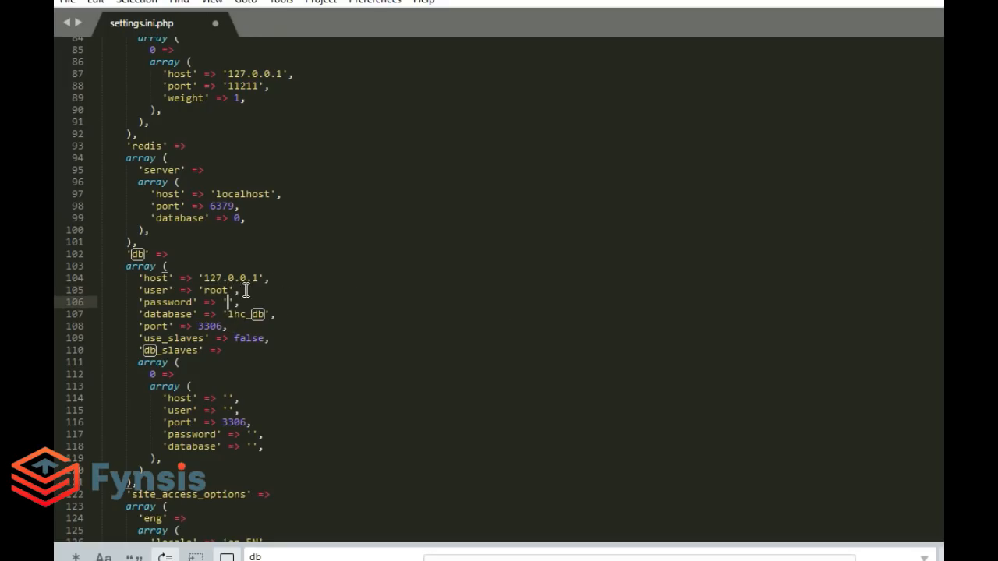
{"action": "mouse_move", "coordinate": [228, 302]}
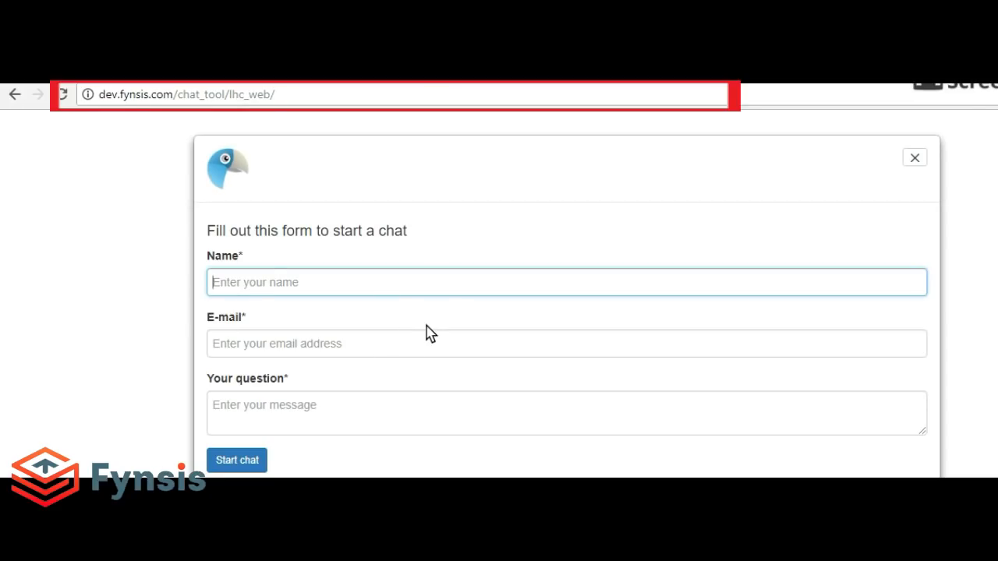
{"action": "mouse_move", "coordinate": [197, 181]}
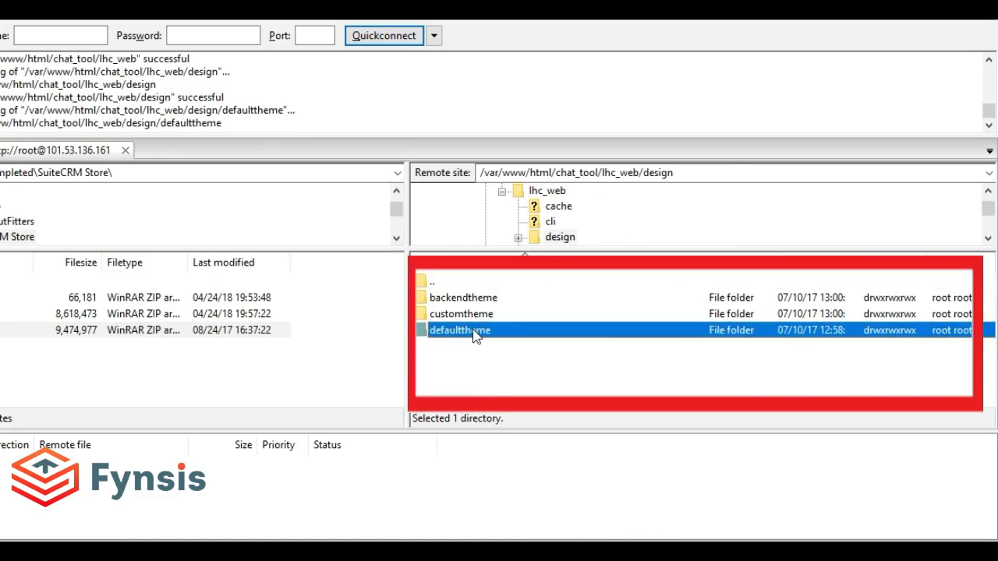
Navigate defaulttheme > tpl/lhchat > chat_tabs to reach extension_content_crm.tpl.php
{"action": "double_click", "coordinate": [459, 331]}
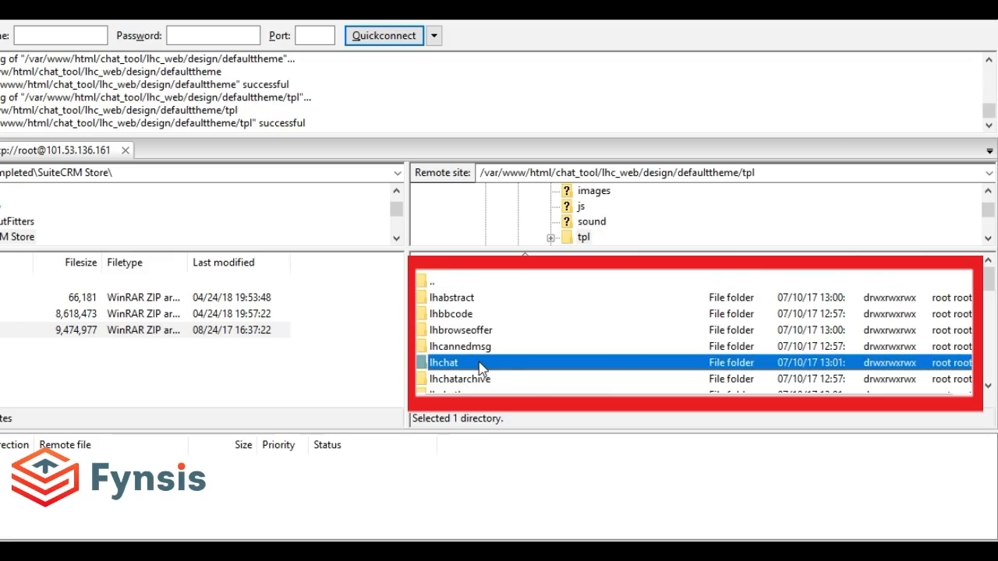
{"action": "double_click", "coordinate": [445, 361]}
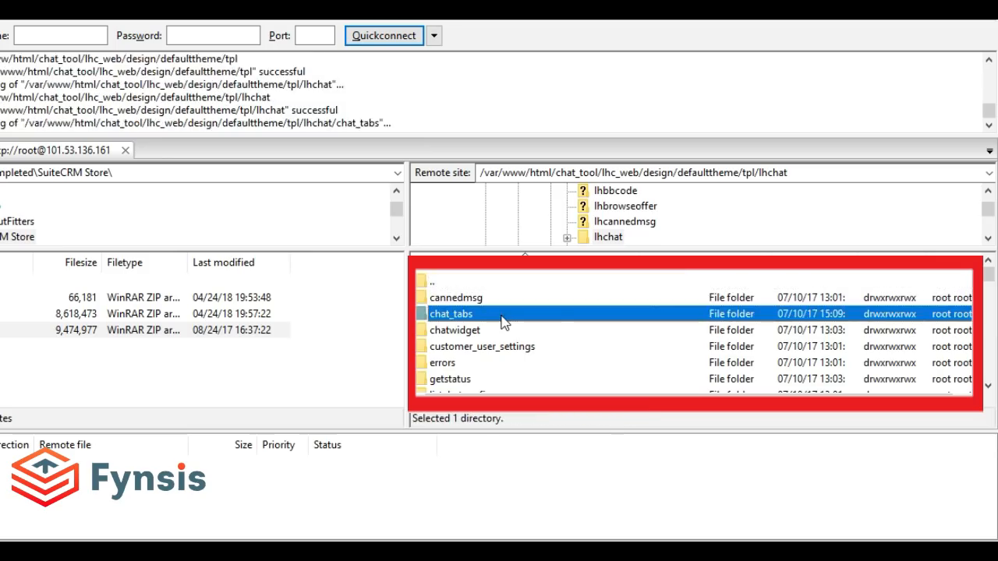
{"action": "double_click", "coordinate": [452, 314]}
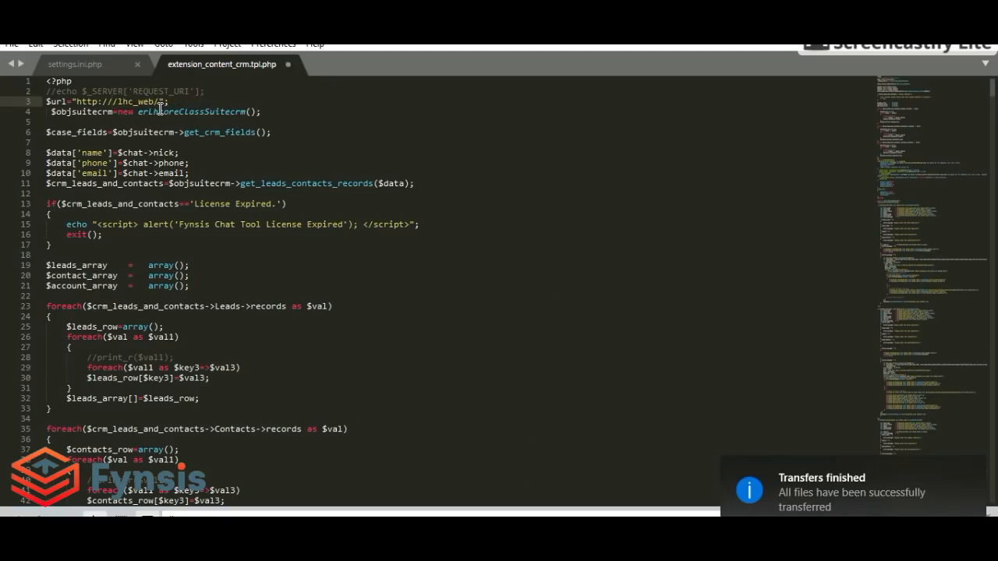
{"action": "type", "text": "dev.fynsis.com/"}
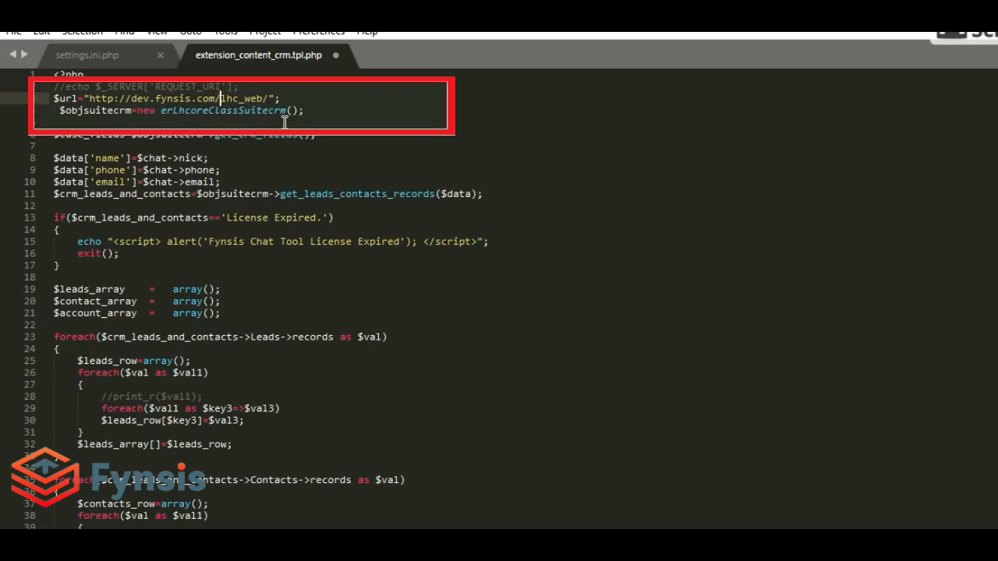
{"action": "type", "text": "chat_tool/"}
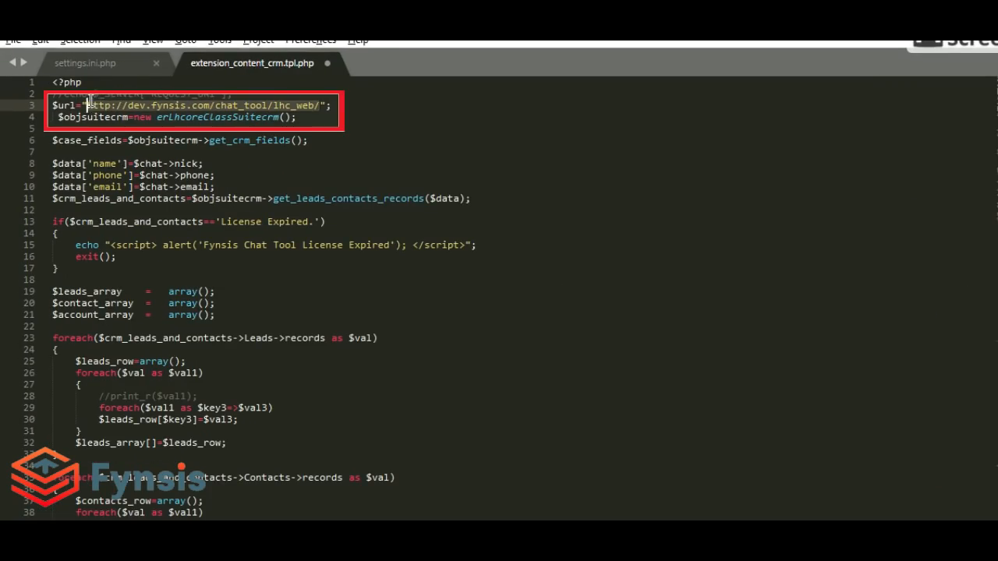
{"action": "scroll", "scroll_direction": "down", "scroll_amount": 3}
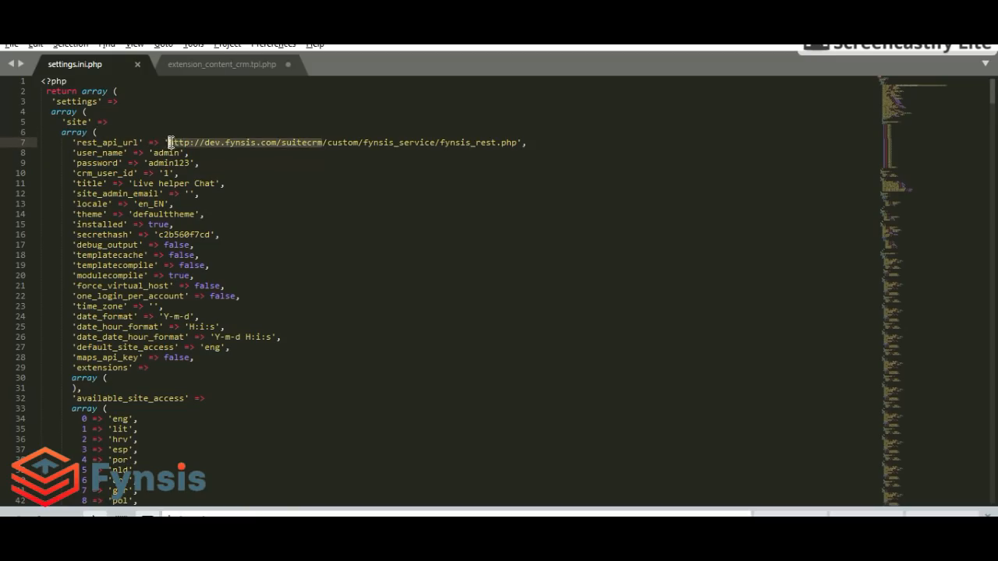
Prefix the $link_url record link with dev.fynsis.com/suitecrm/ before index.php
{"action": "left_click", "coordinate": [222, 64]}
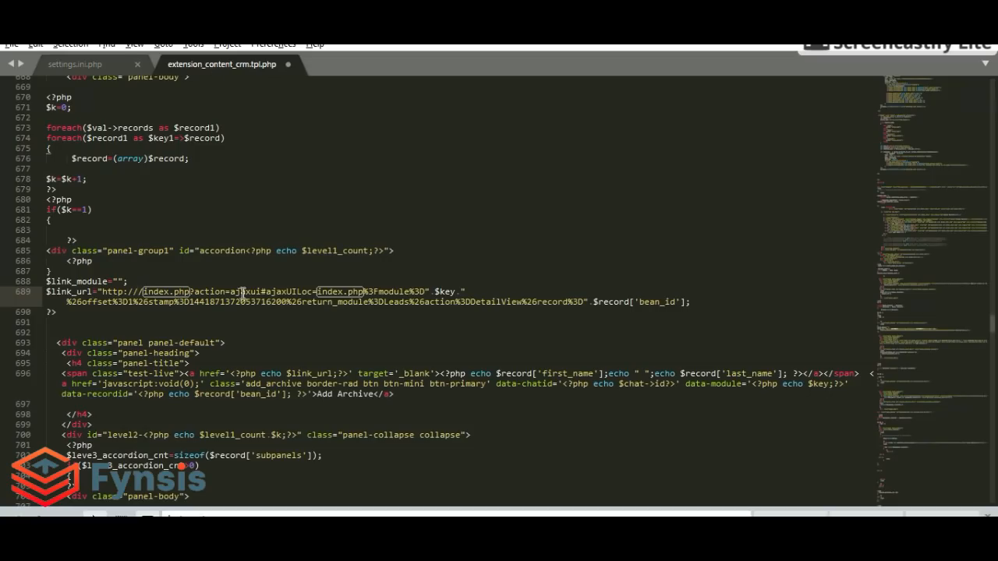
{"action": "type", "text": "dev.fynsis.com/suitecrm/"}
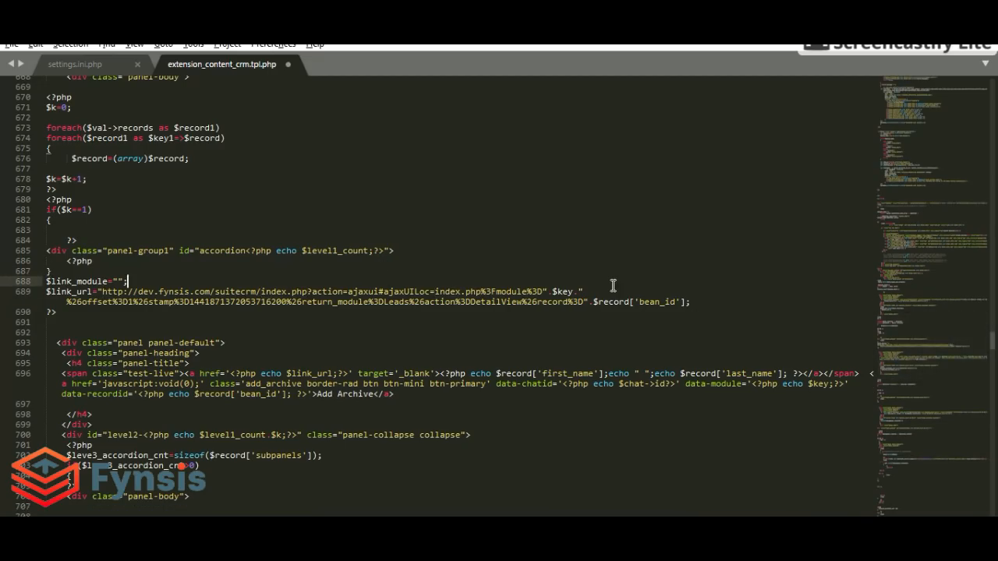
{"action": "scroll", "scroll_direction": "down", "scroll_amount": 3}
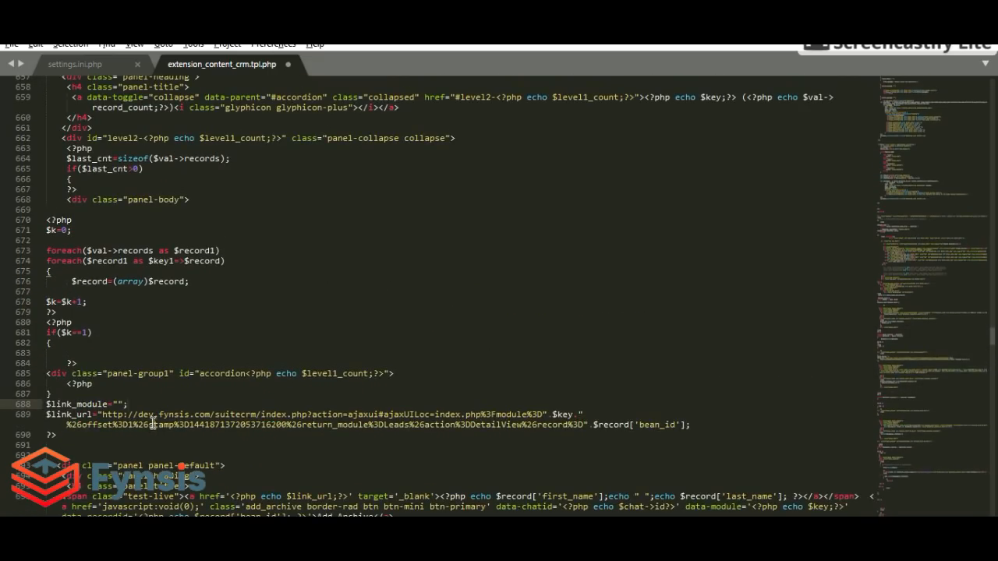